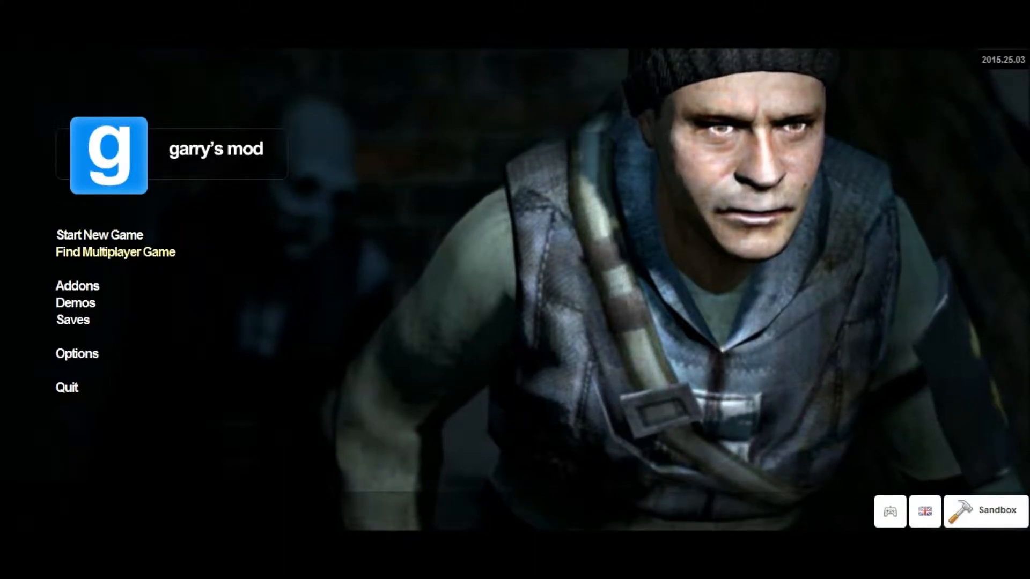
# - Open Find Multiplayer Game and scroll the gamemodes list to reach Prop Hunt
pyautogui.click(114, 251)
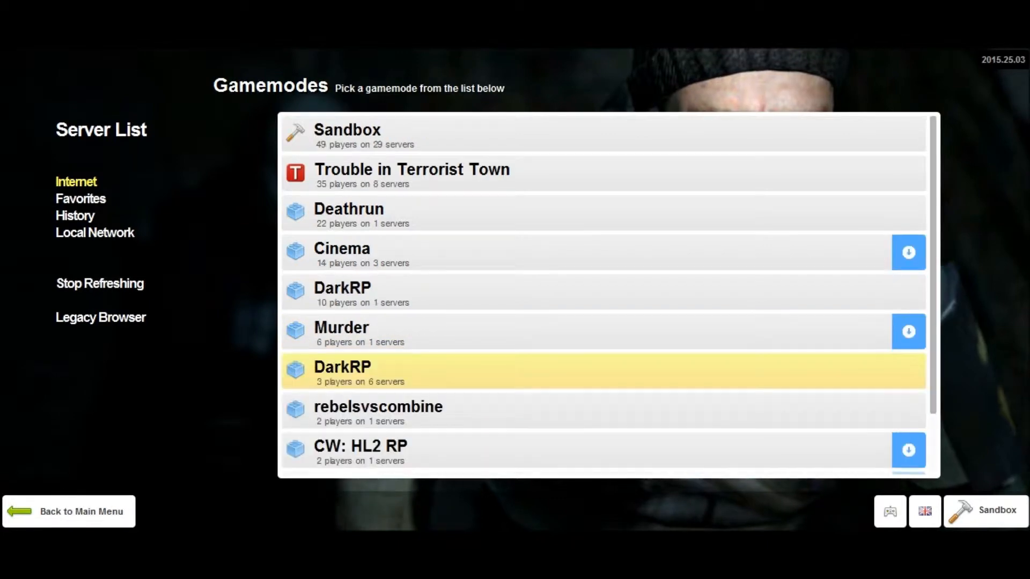
pyautogui.scroll(-3)
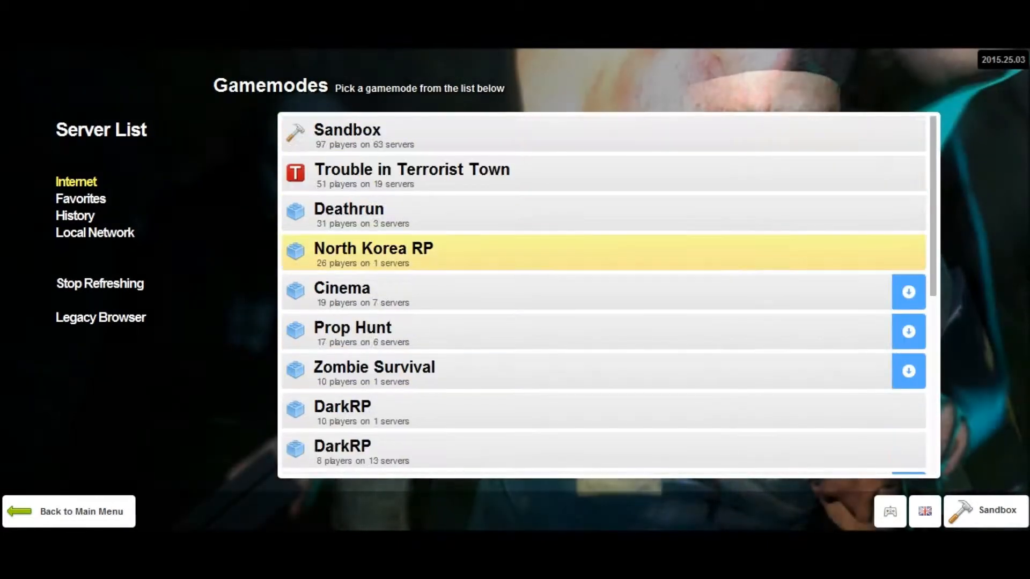
pyautogui.scroll(-3)
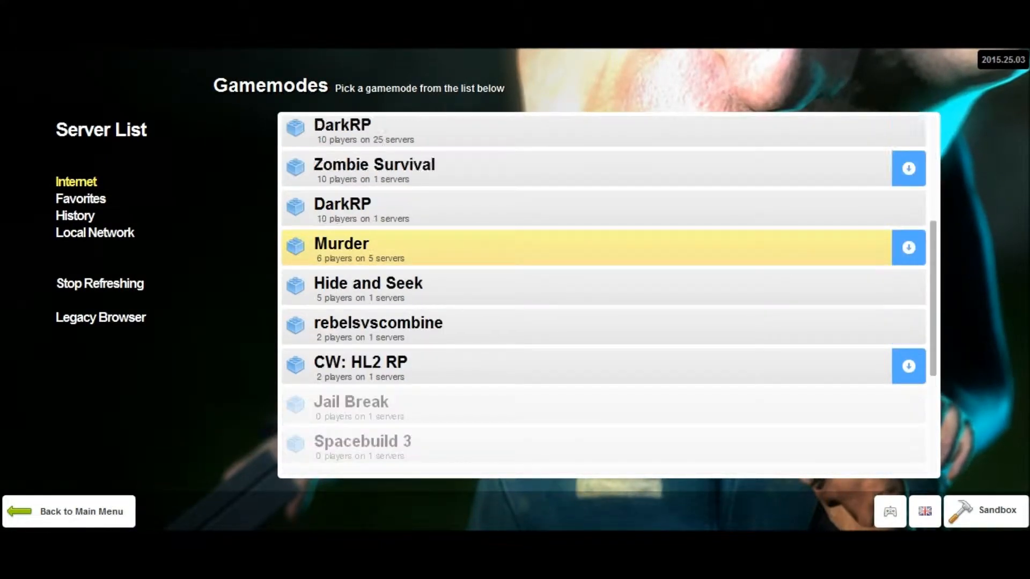
pyautogui.scroll(-3)
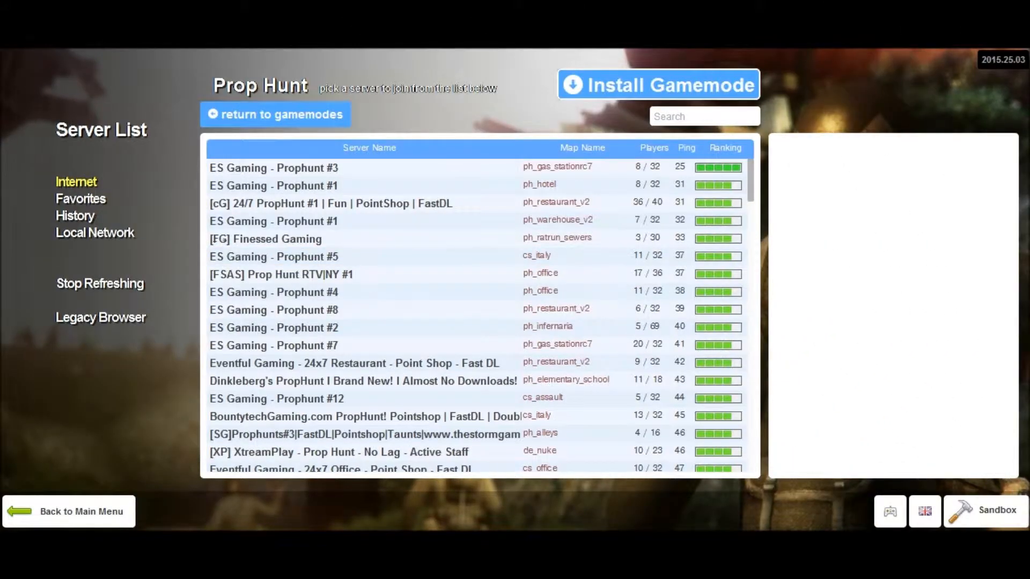
# - Return to gamemodes, revisit Prop Hunt, then scroll the list toward Murder
pyautogui.click(275, 114)
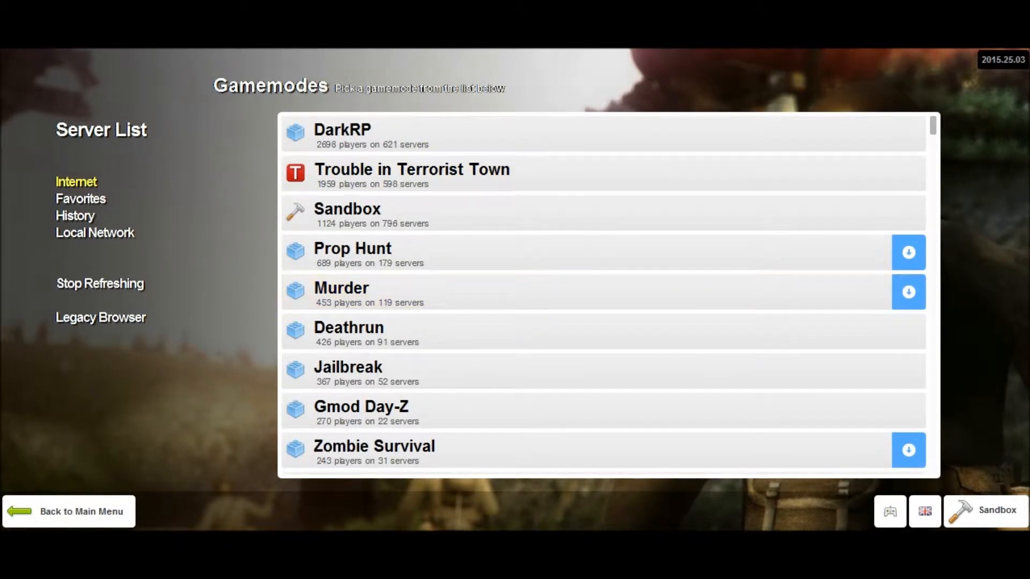
pyautogui.click(352, 248)
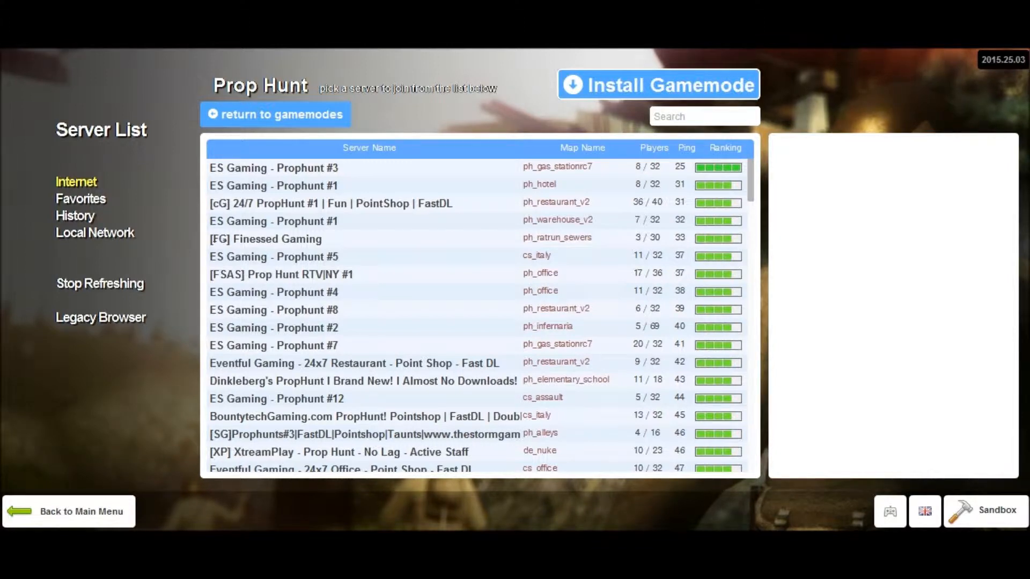
pyautogui.click(275, 115)
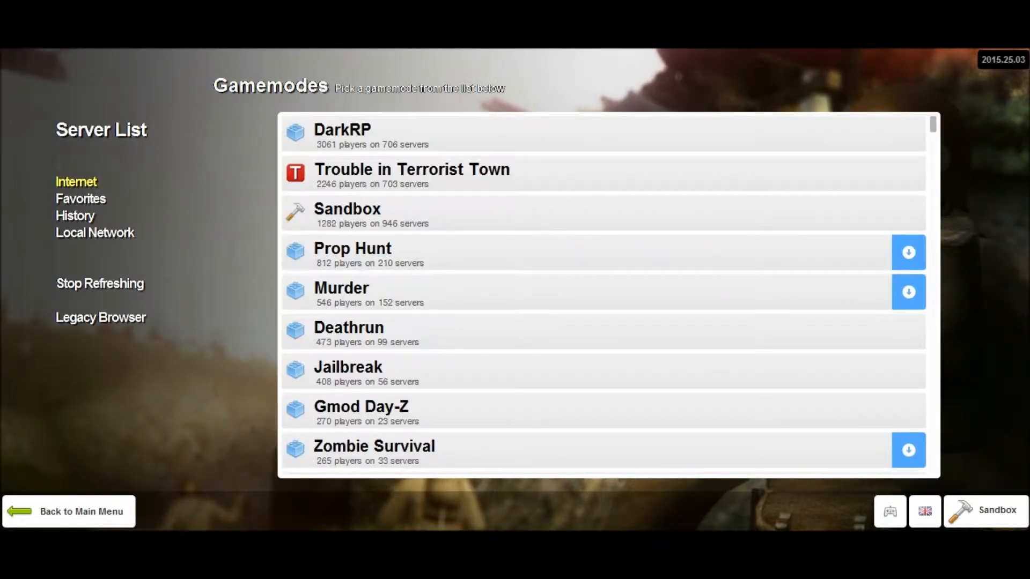
pyautogui.scroll(-3)
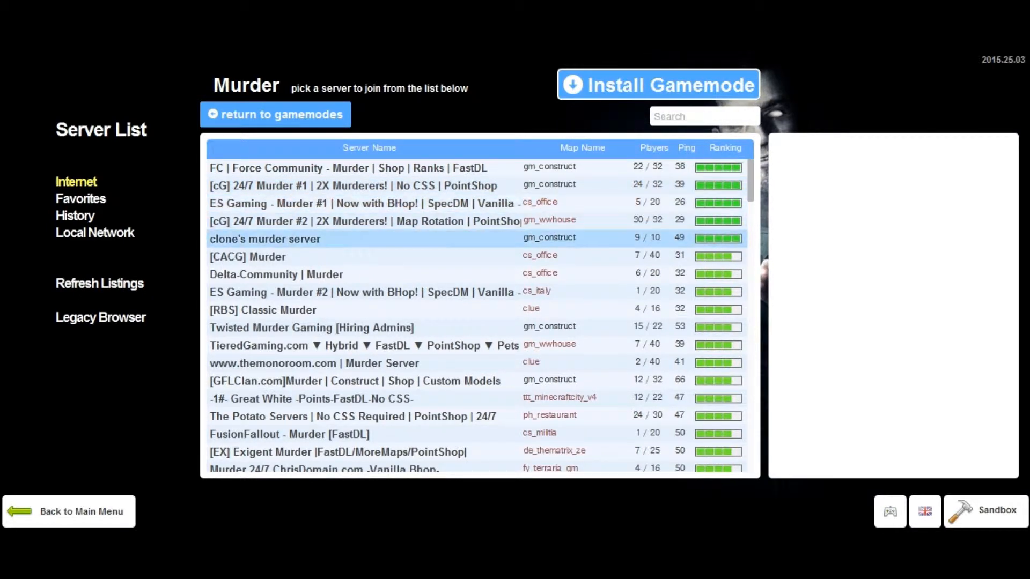
# - Show the Twisted Murder Gaming [Hiring Admins] server's details and player roster
pyautogui.click(368, 185)
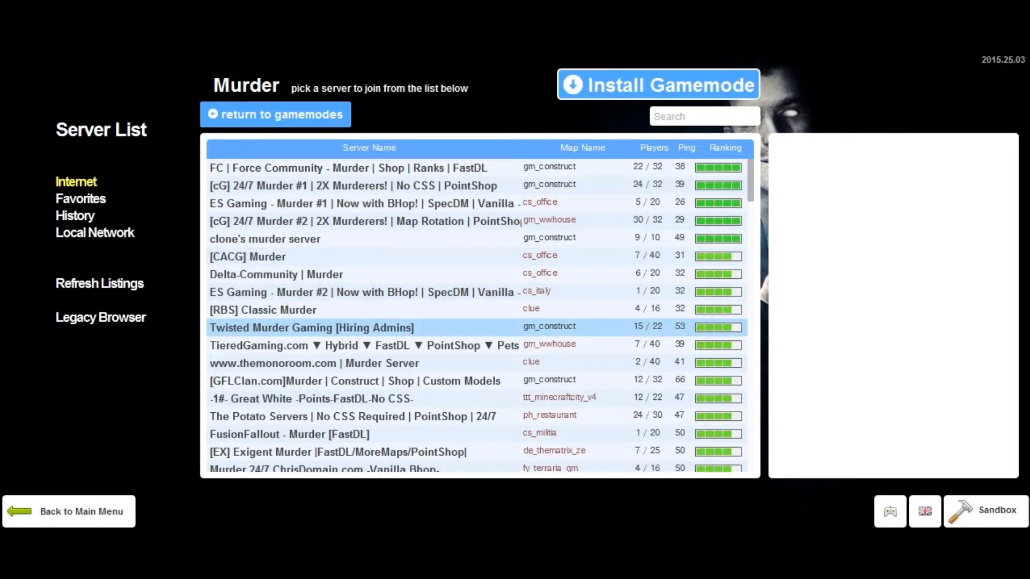
pyautogui.click(311, 327)
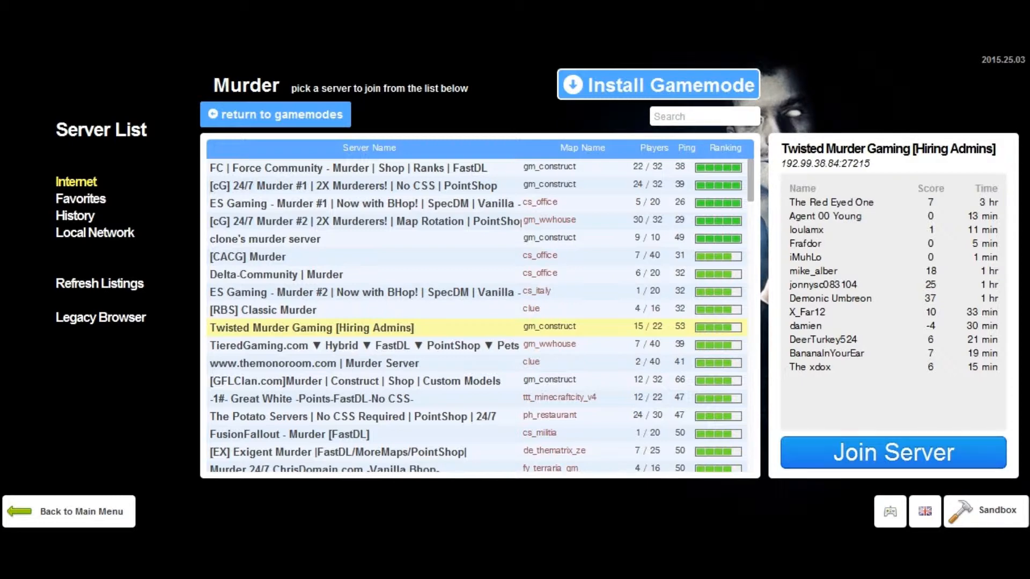
pyautogui.click(892, 453)
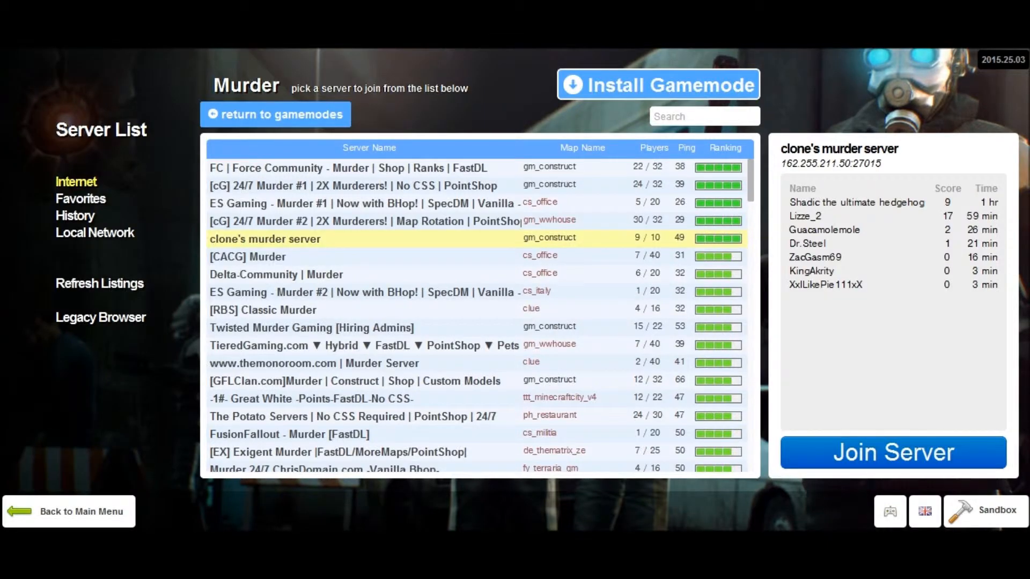
# - Leave the server browser, favourite and select gm_skywars, then show the Prop Hunt maps
pyautogui.click(312, 328)
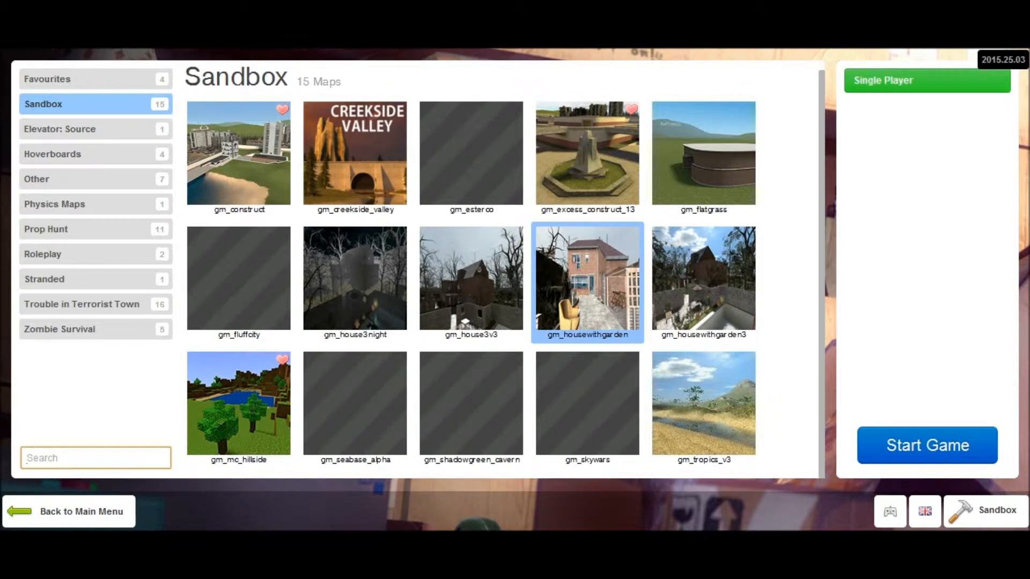
pyautogui.click(238, 403)
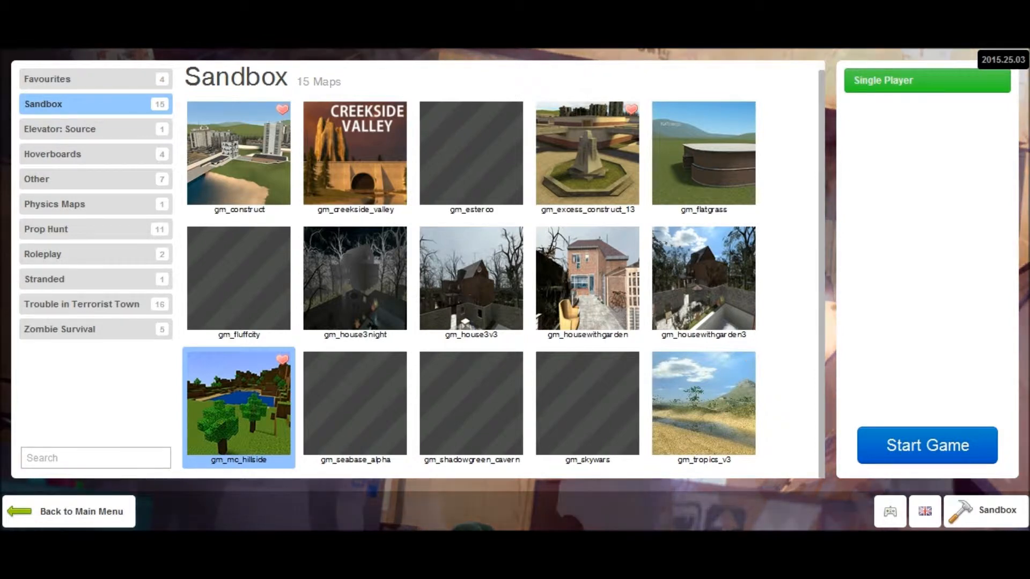
pyautogui.click(631, 359)
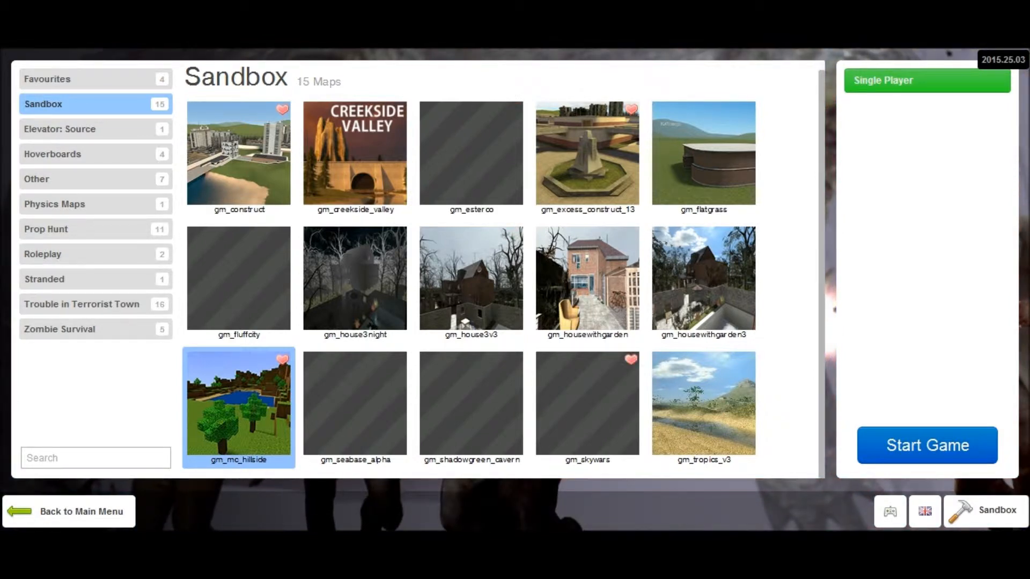
pyautogui.click(586, 404)
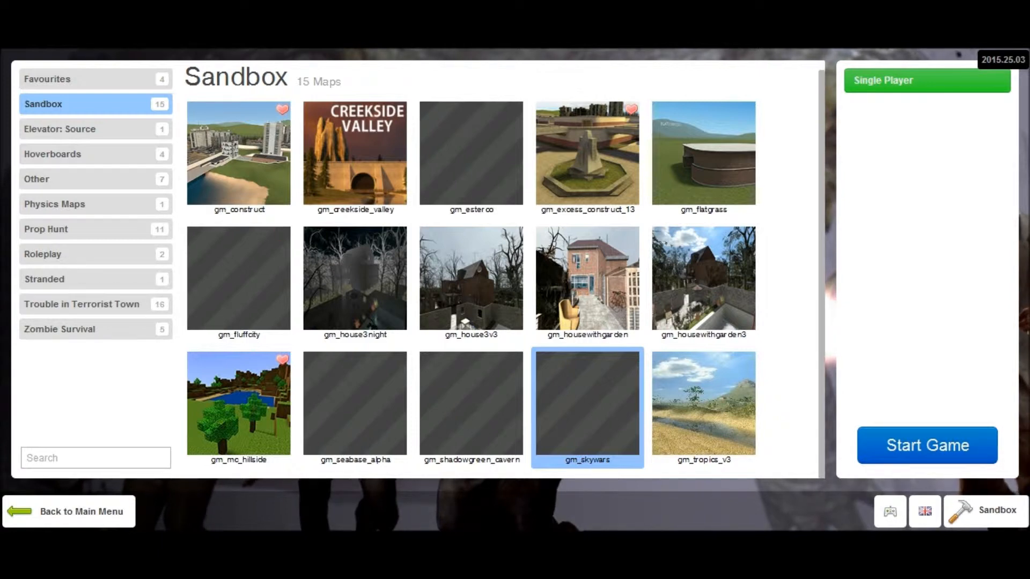
pyautogui.click(281, 233)
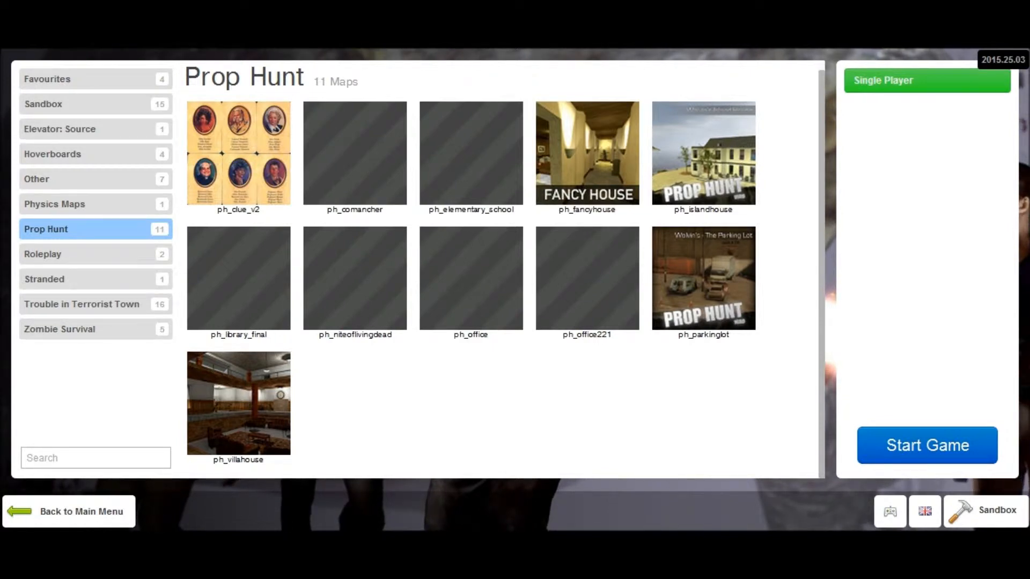
# - Browse the Stranded, Prop Hunt and Physics Maps categories, ending on Other's seven maps
pyautogui.click(44, 279)
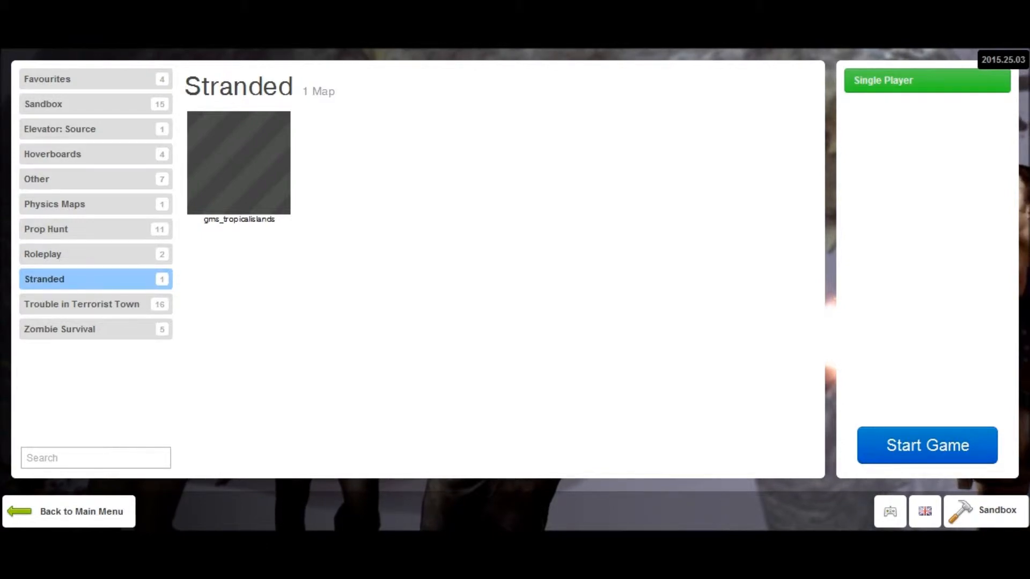
pyautogui.click(47, 229)
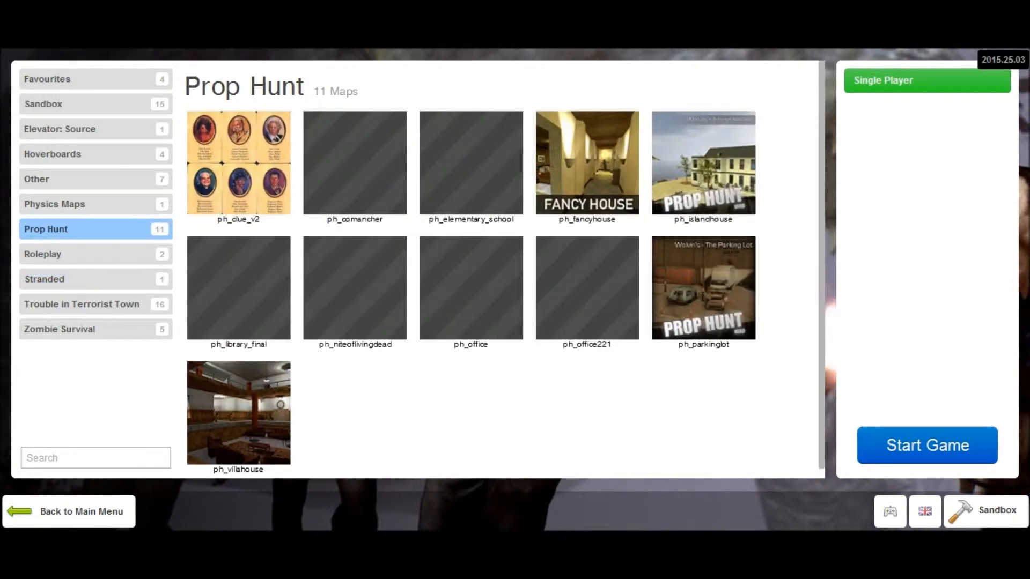
pyautogui.click(54, 204)
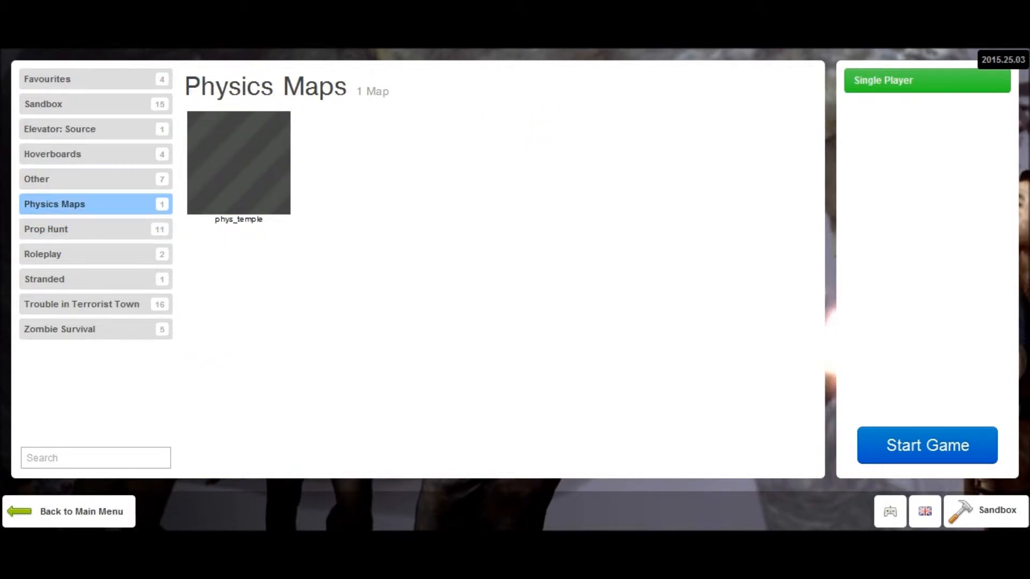
pyautogui.click(37, 179)
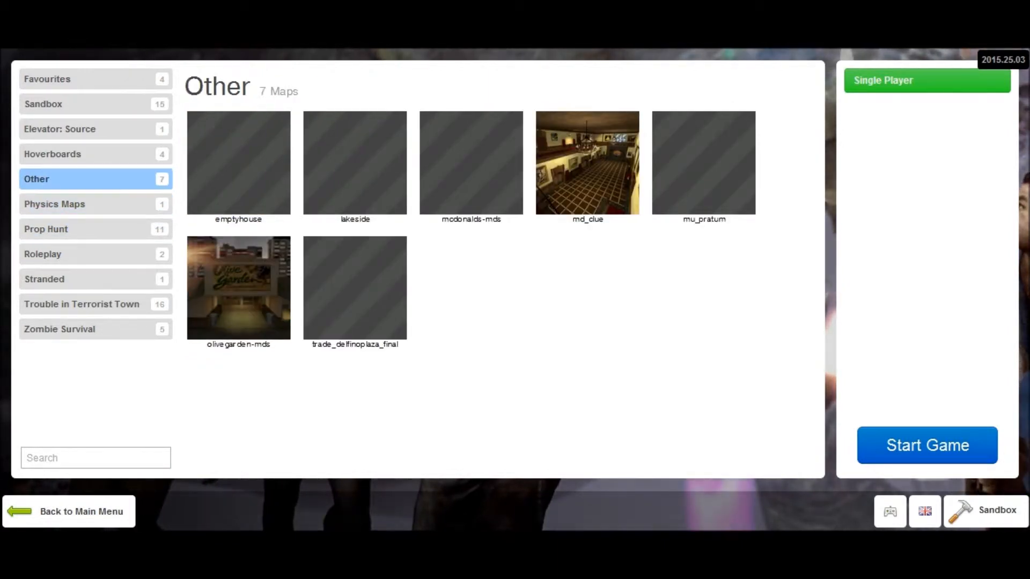
# - Select the md_clue map and launch a single-player game on it
pyautogui.click(587, 162)
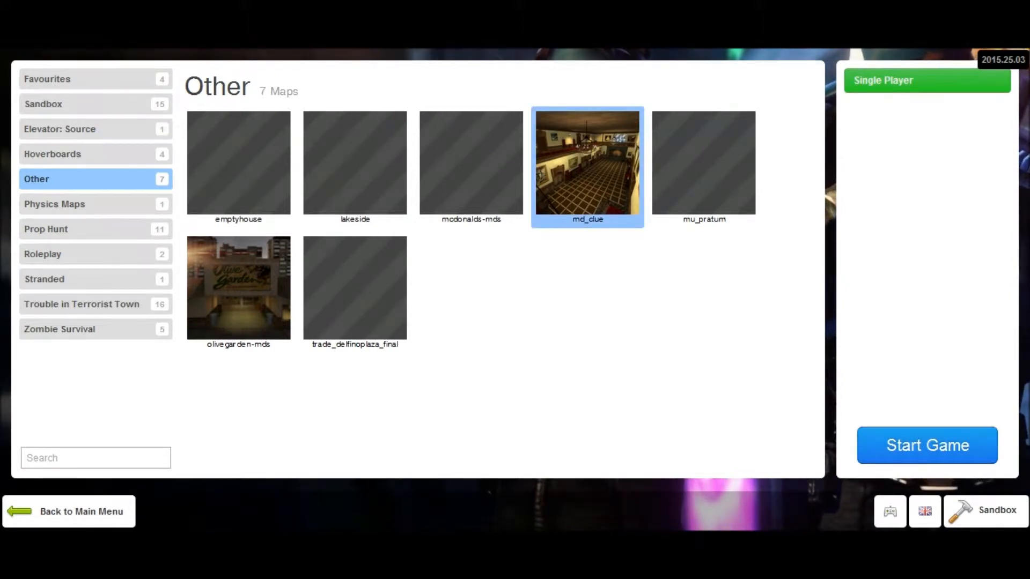
pyautogui.click(927, 446)
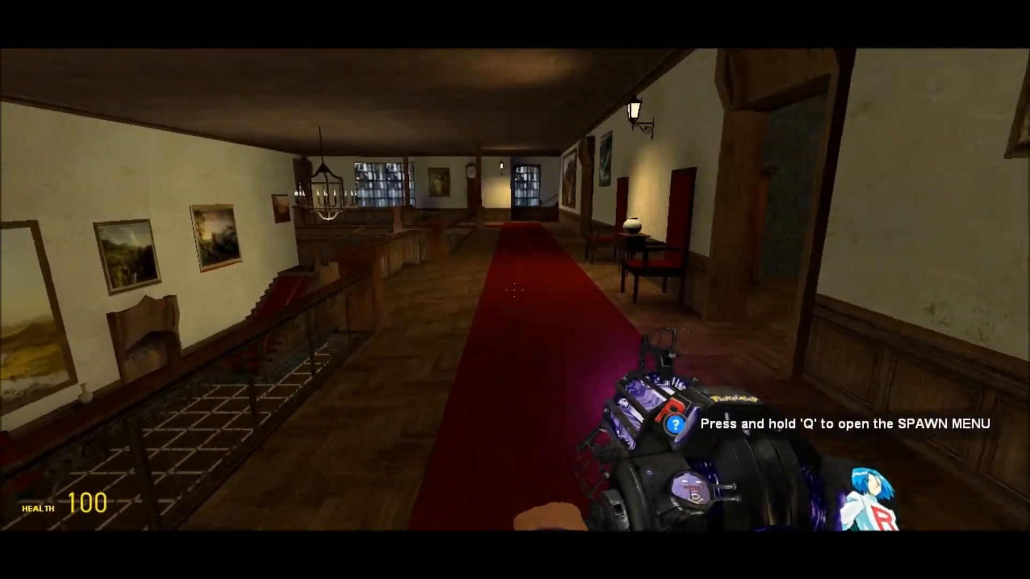
pyautogui.moveTo(515, 290)
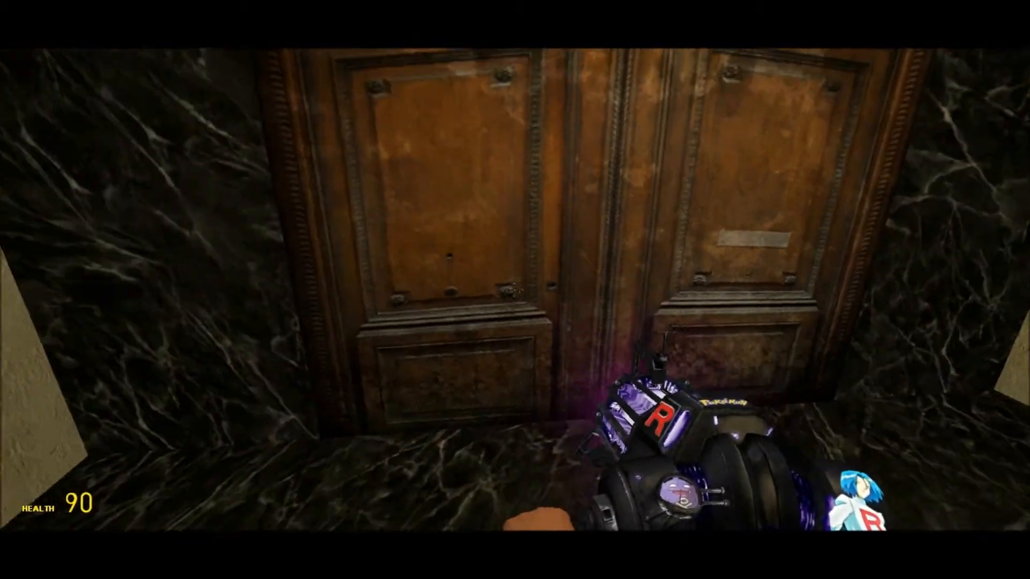
pyautogui.moveTo(515, 290)
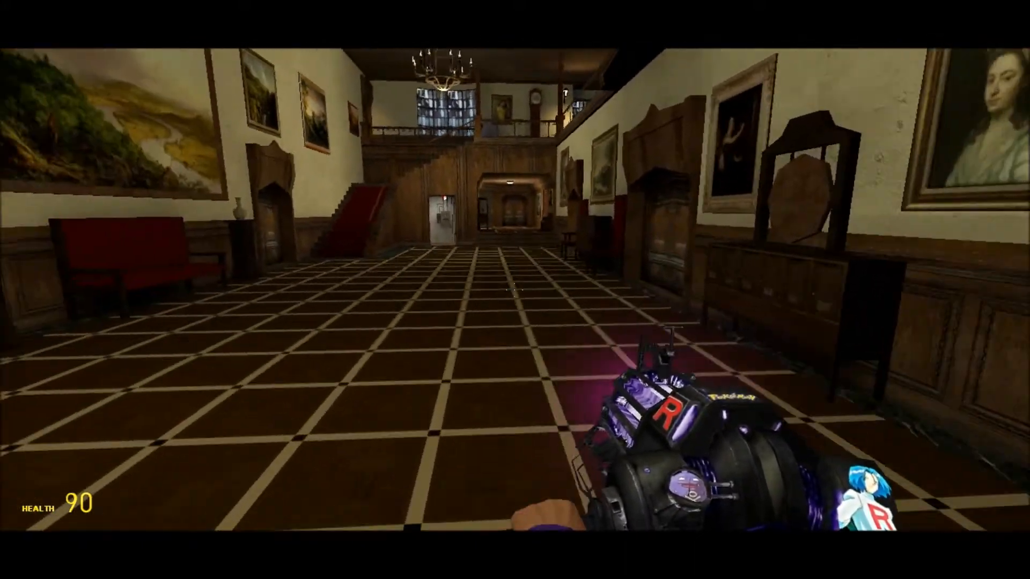
pyautogui.moveTo(515, 289)
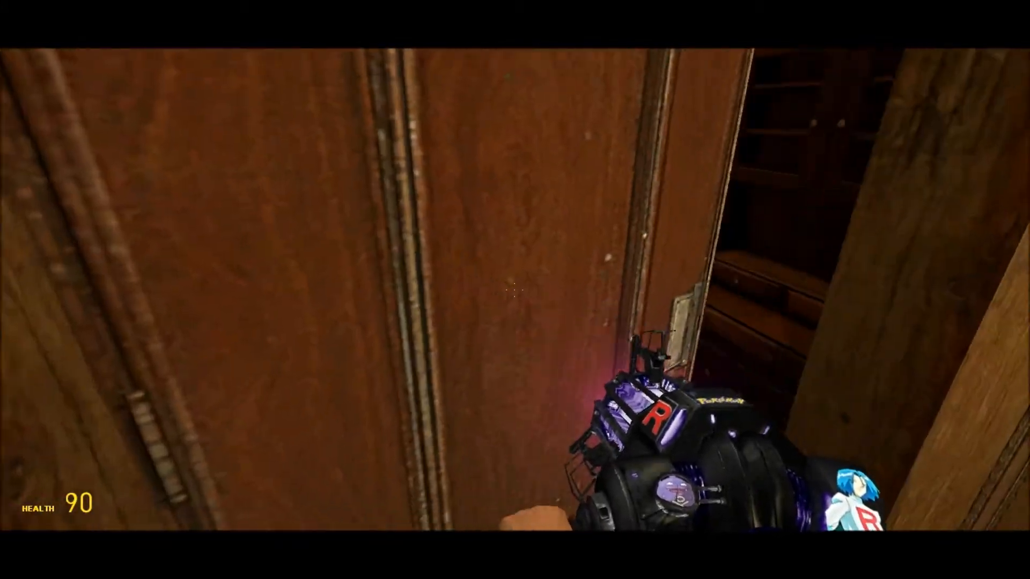
pyautogui.moveTo(515, 290)
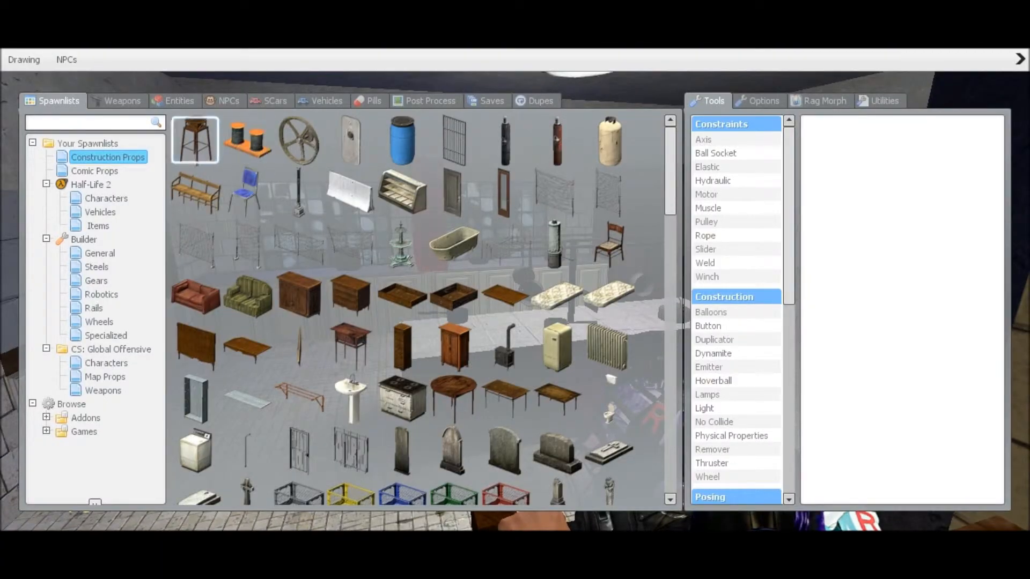
# - Pick the gold-trimmed AK47 Beast rifle from the spawn menu
pyautogui.click(122, 101)
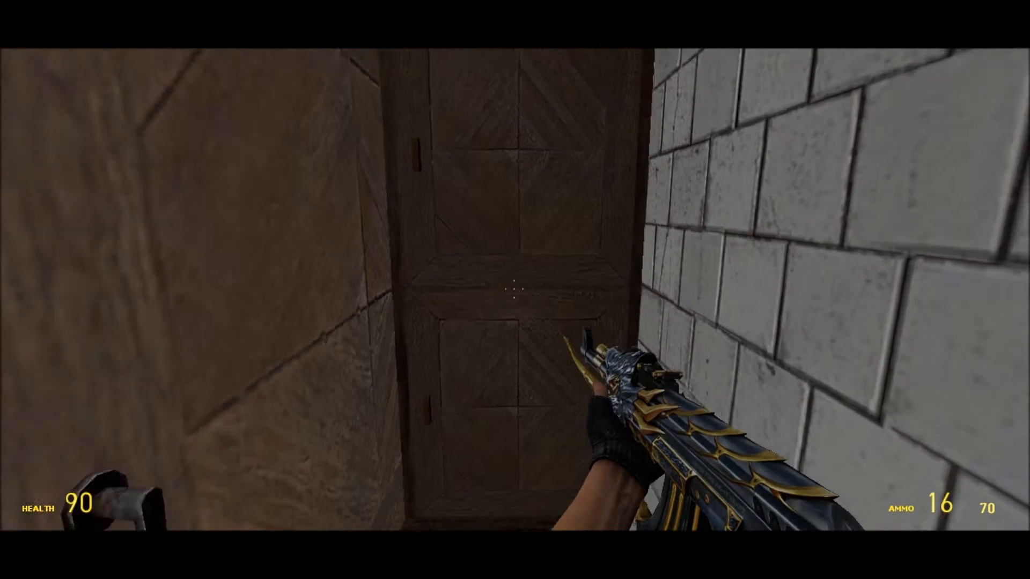
pyautogui.moveTo(515, 289)
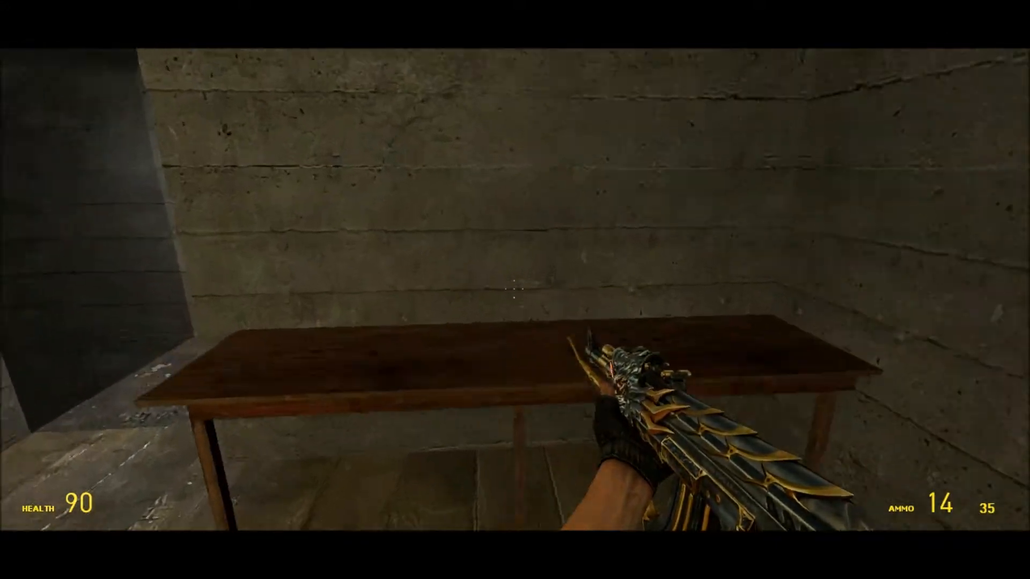
# - Bring up the spawn menu again, showing the CSO/CF weapons collection
pyautogui.press('q')
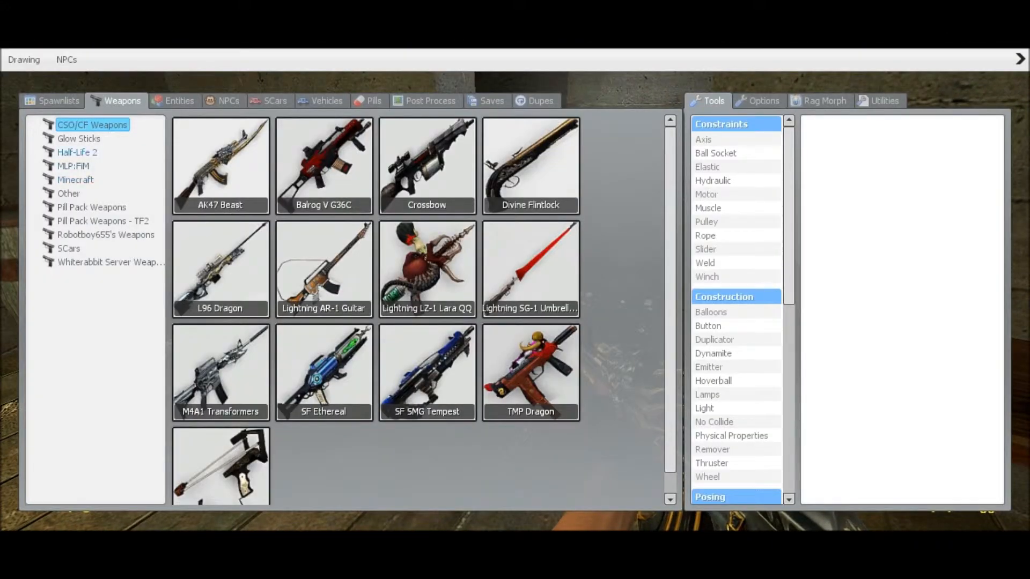
# - View the Minecraft and Other weapon categories, then open the Player Model window
pyautogui.click(74, 180)
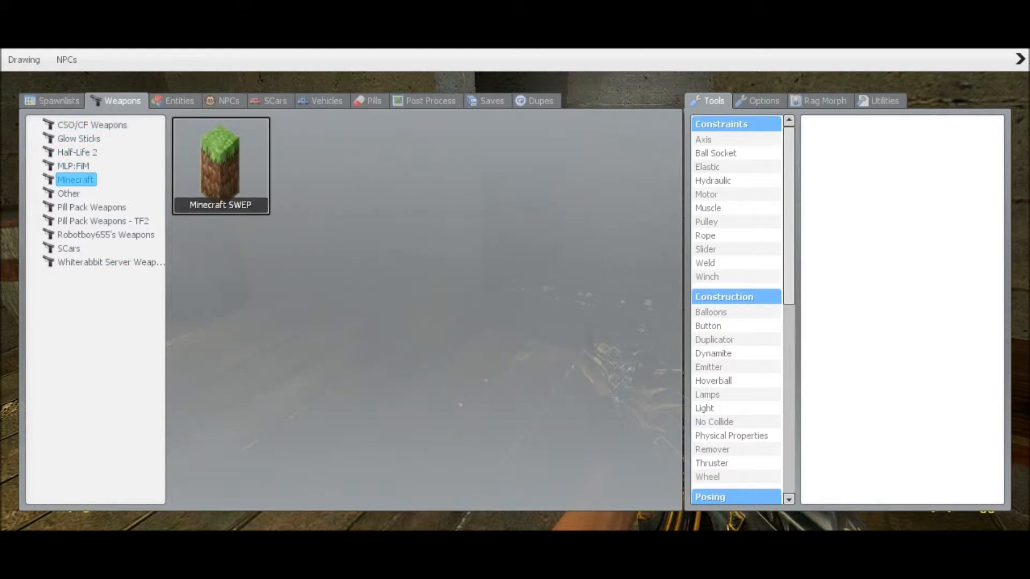
pyautogui.click(68, 193)
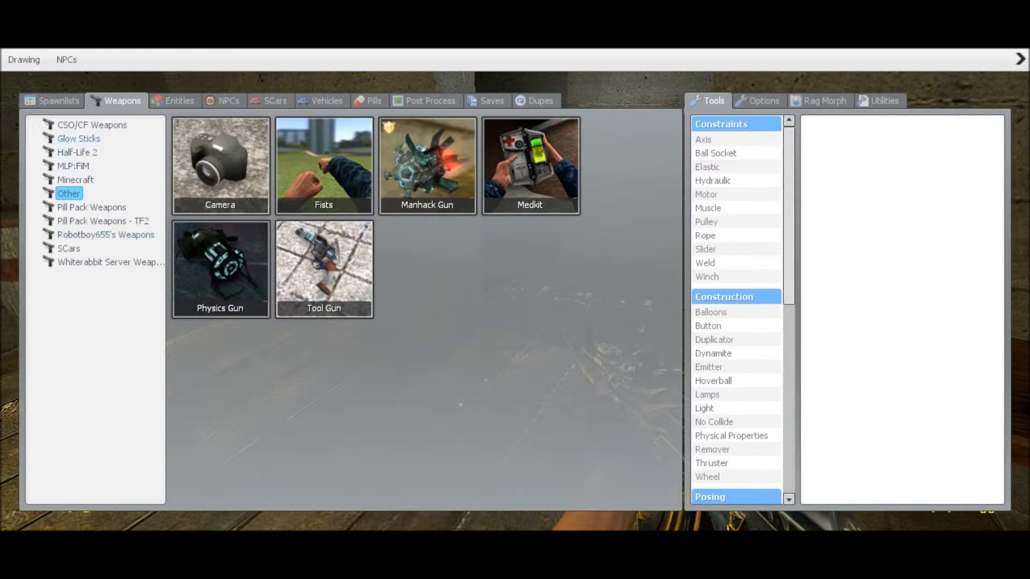
pyautogui.click(77, 152)
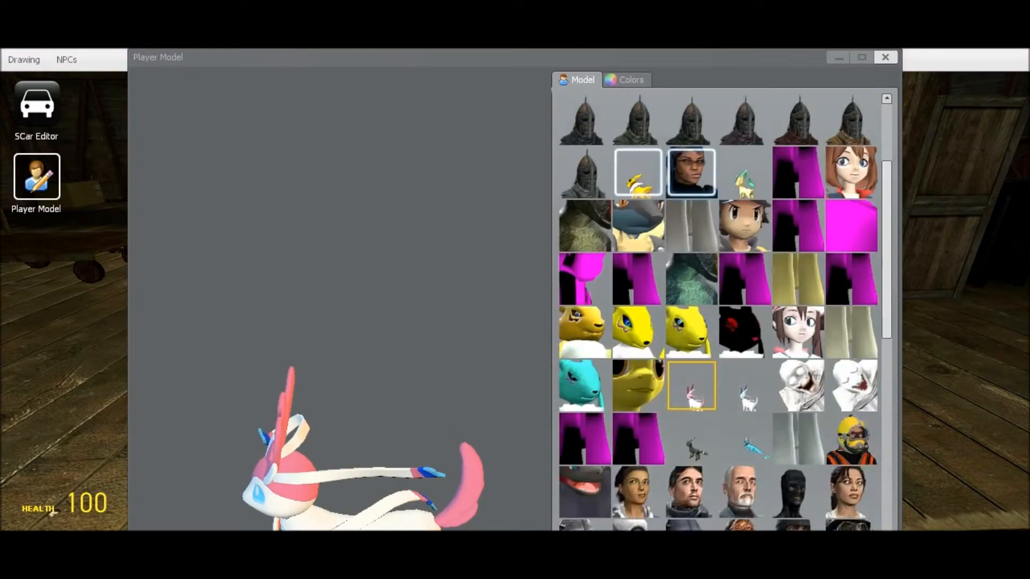
# - Scroll through the player model grid past the human characters
pyautogui.scroll(-3)
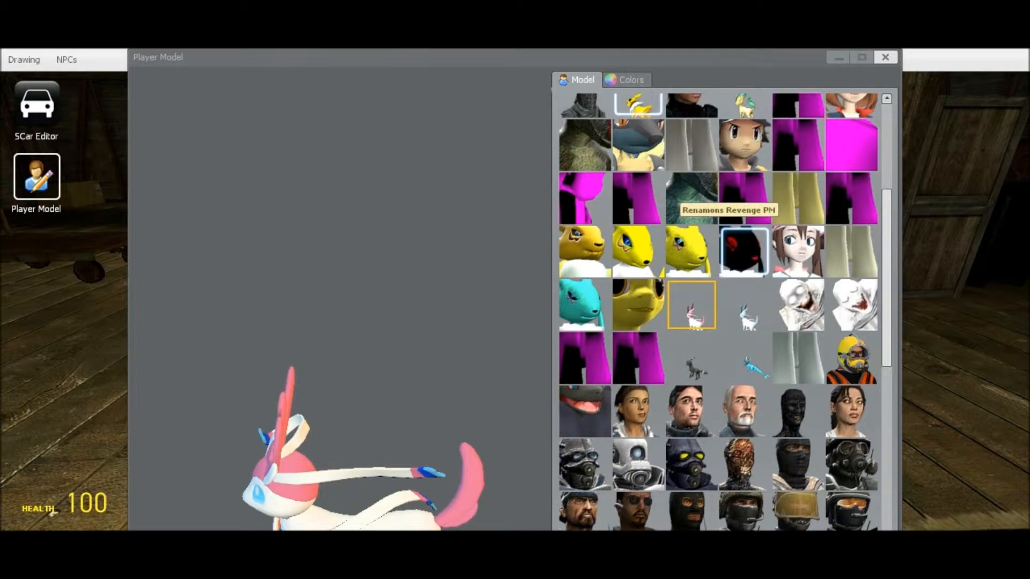
pyautogui.scroll(-3)
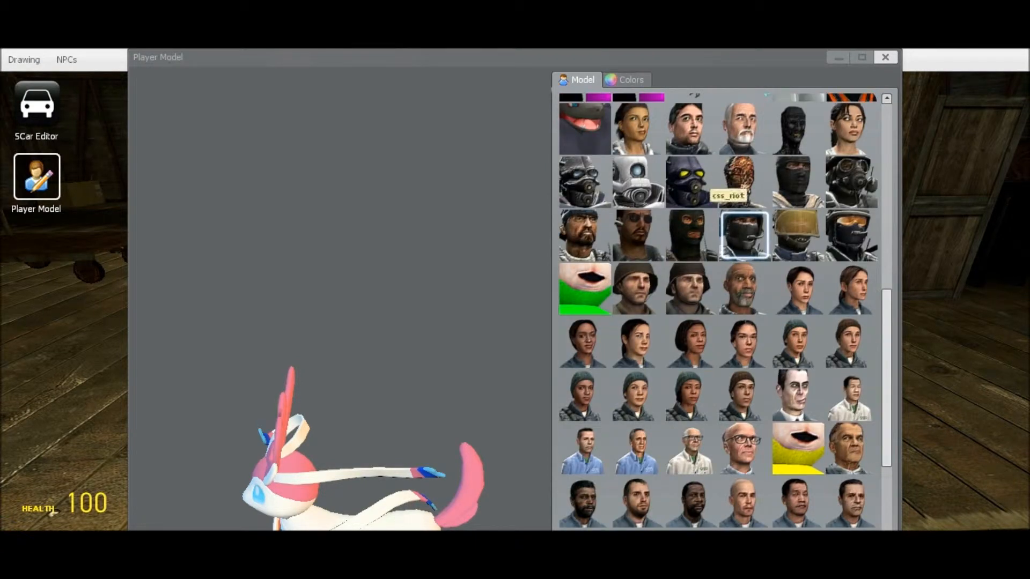
pyautogui.scroll(-3)
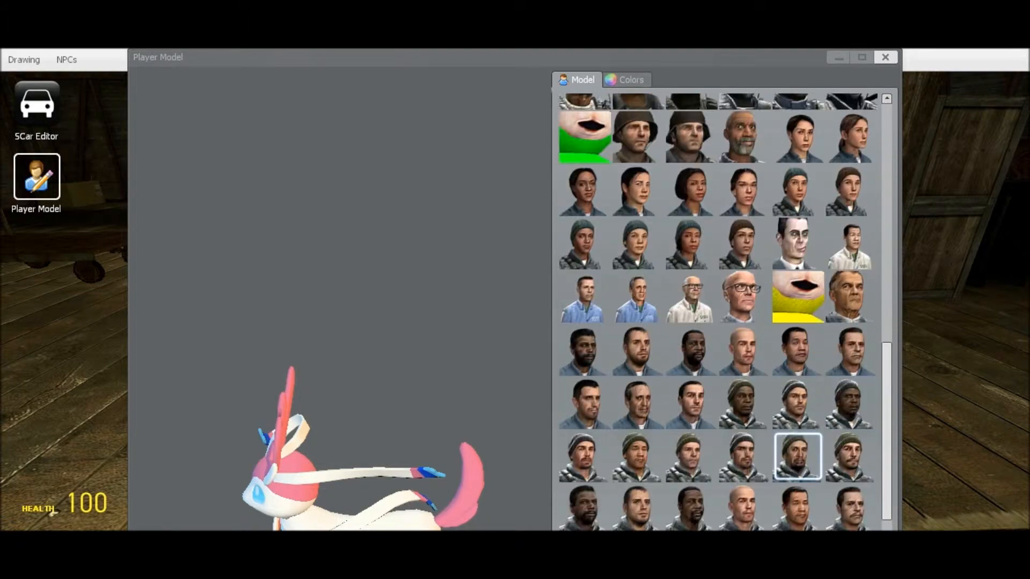
pyautogui.scroll(-3)
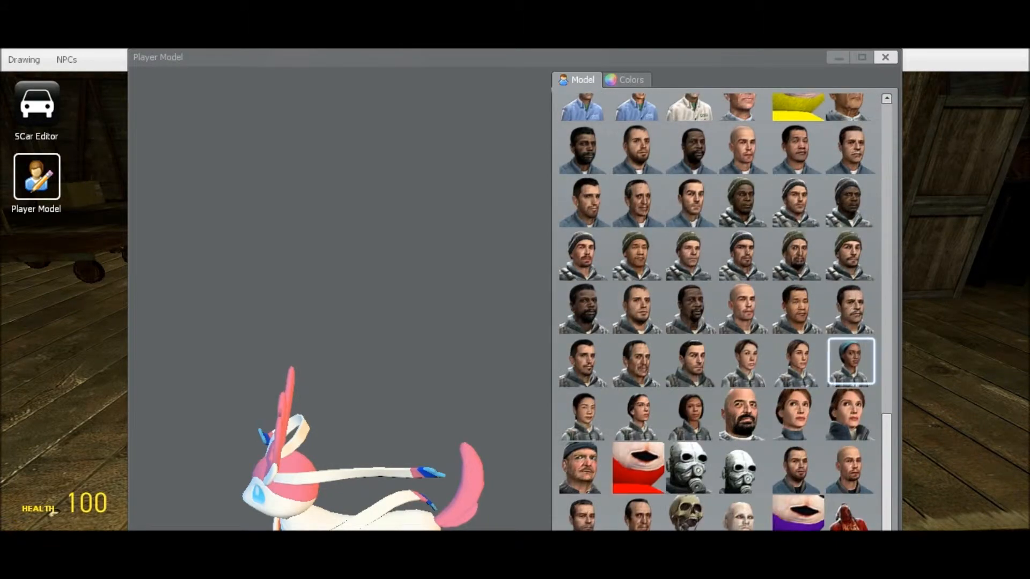
pyautogui.scroll(-3)
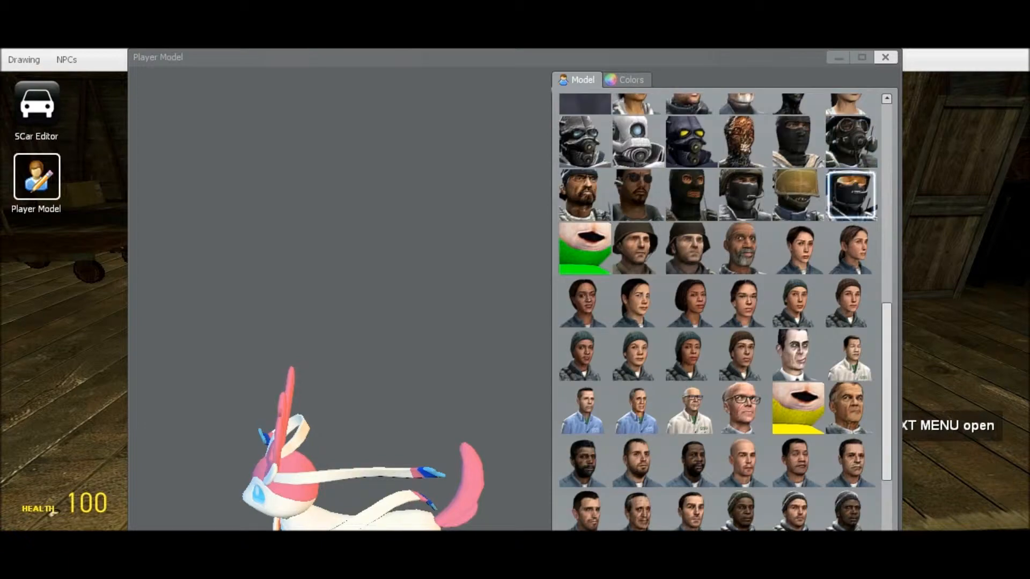
pyautogui.scroll(-3)
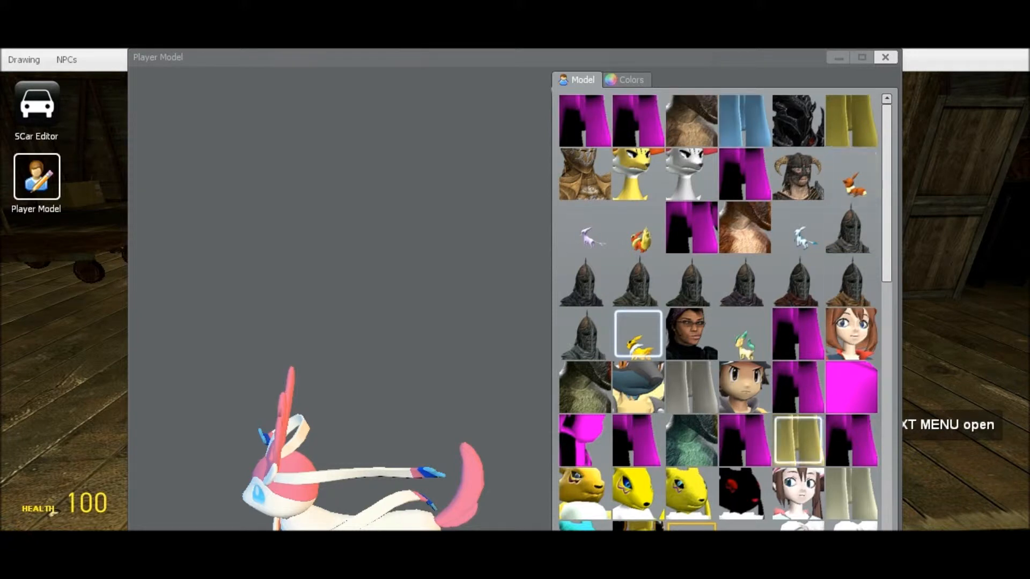
# - Browse several player models and settle on the man in sunglasses and a jacket
pyautogui.click(743, 494)
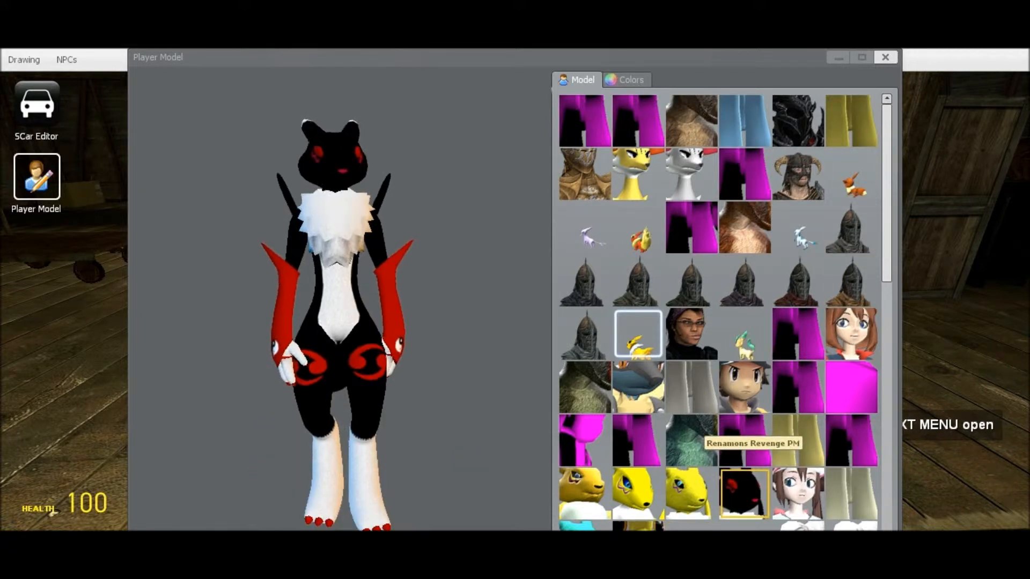
pyautogui.scroll(-3)
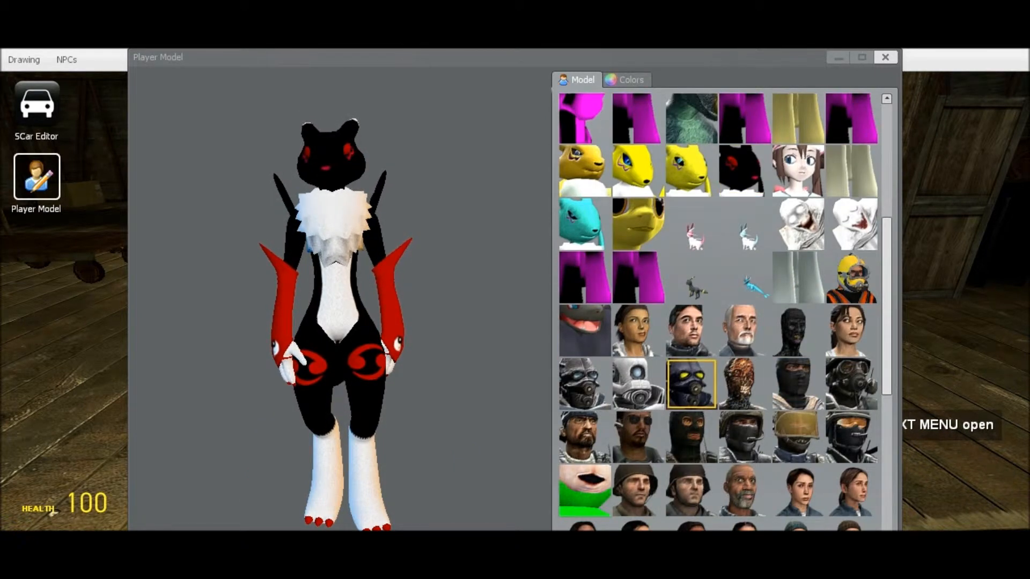
pyautogui.click(636, 385)
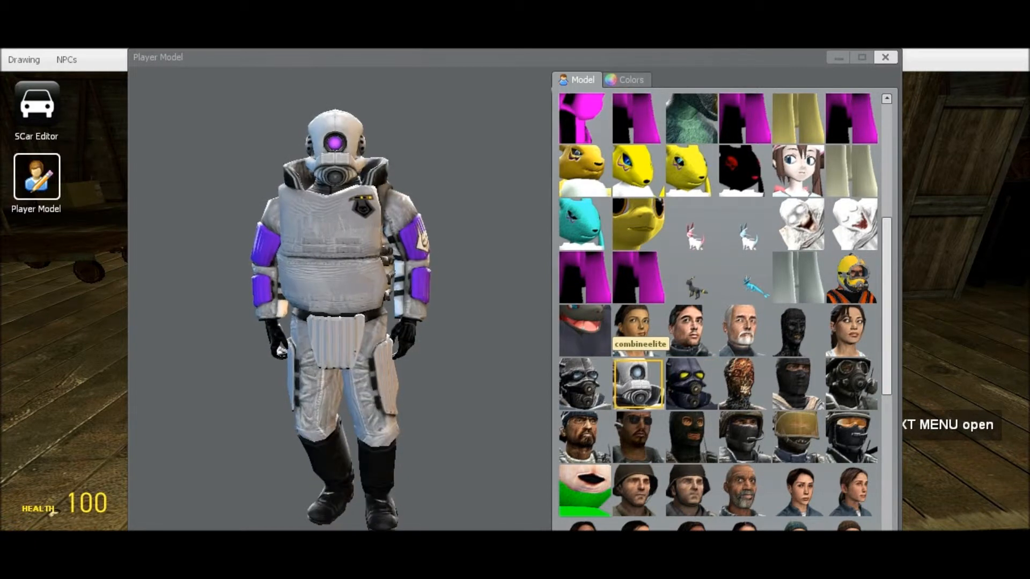
pyautogui.scroll(-3)
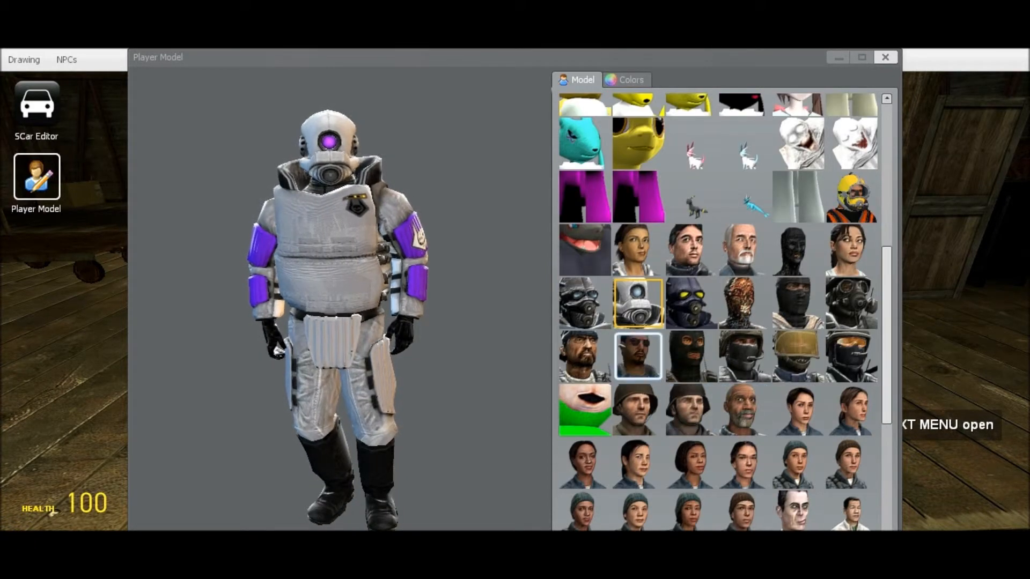
pyautogui.click(637, 356)
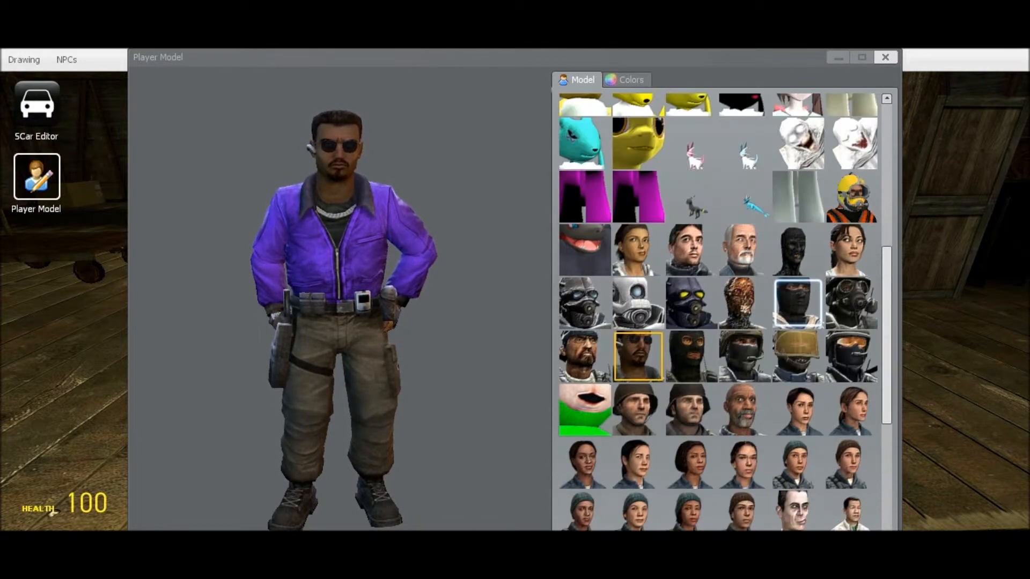
# - Set the player colour to green, then go back to the model list
pyautogui.click(630, 80)
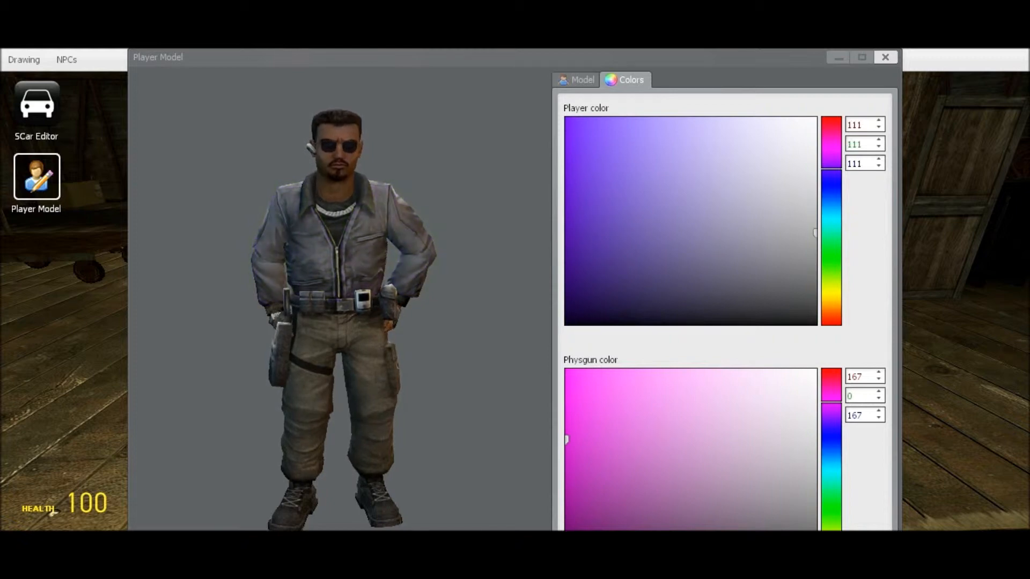
pyautogui.click(607, 215)
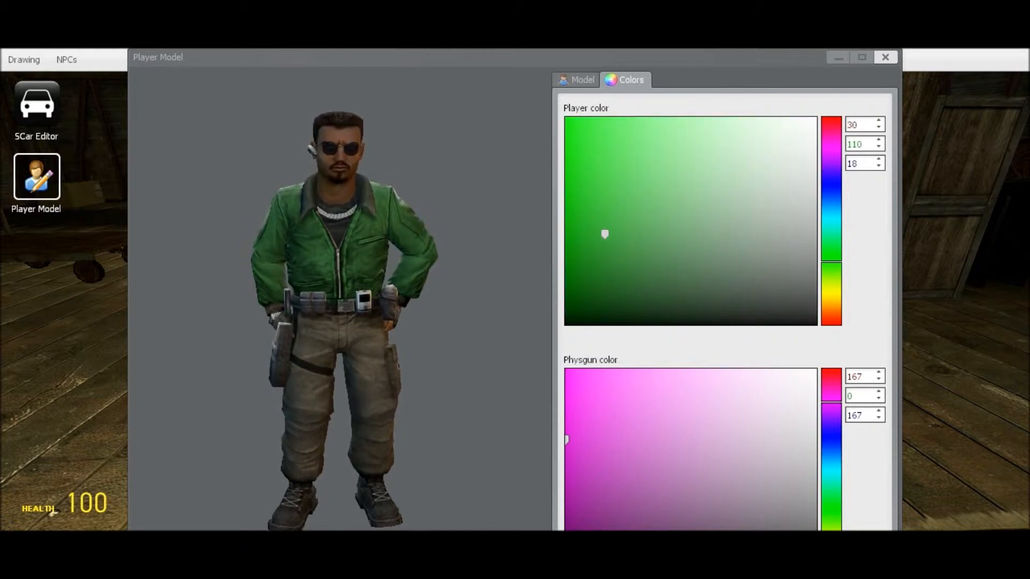
pyautogui.click(580, 79)
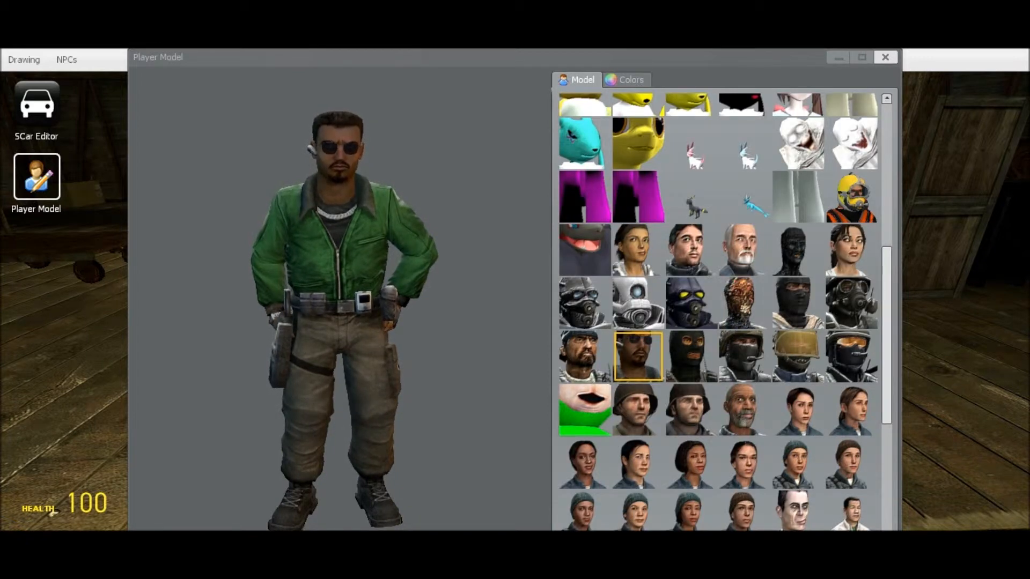
# - Try the helmeted soldier, Dipsy and older rebel models, then choose the rebel medic
pyautogui.click(691, 410)
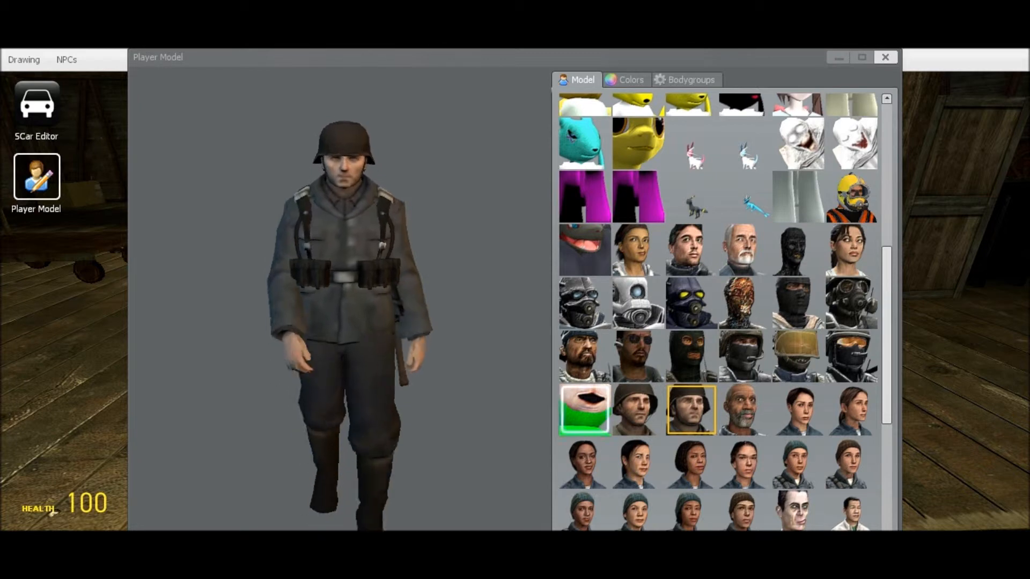
pyautogui.click(585, 410)
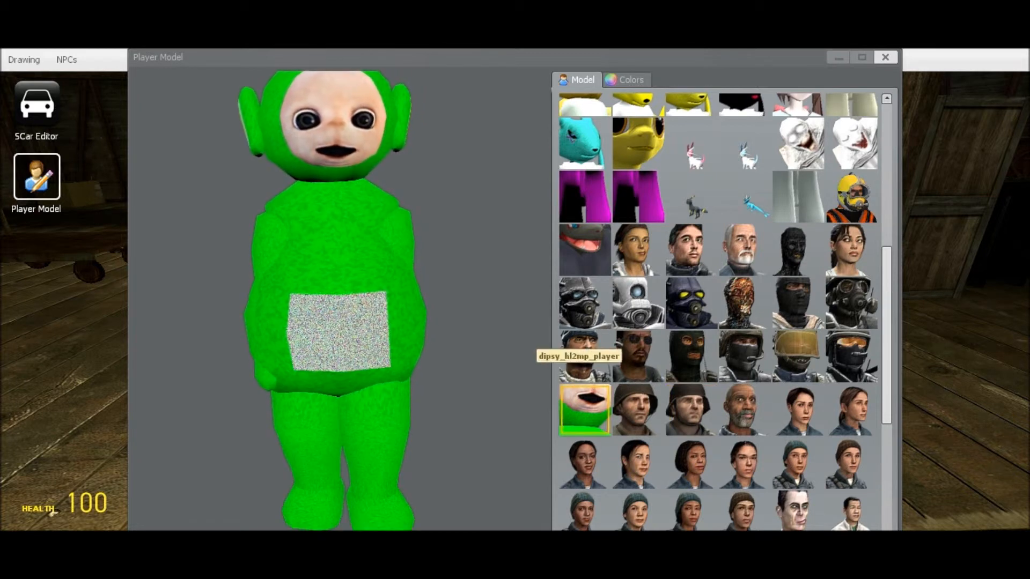
pyautogui.click(745, 410)
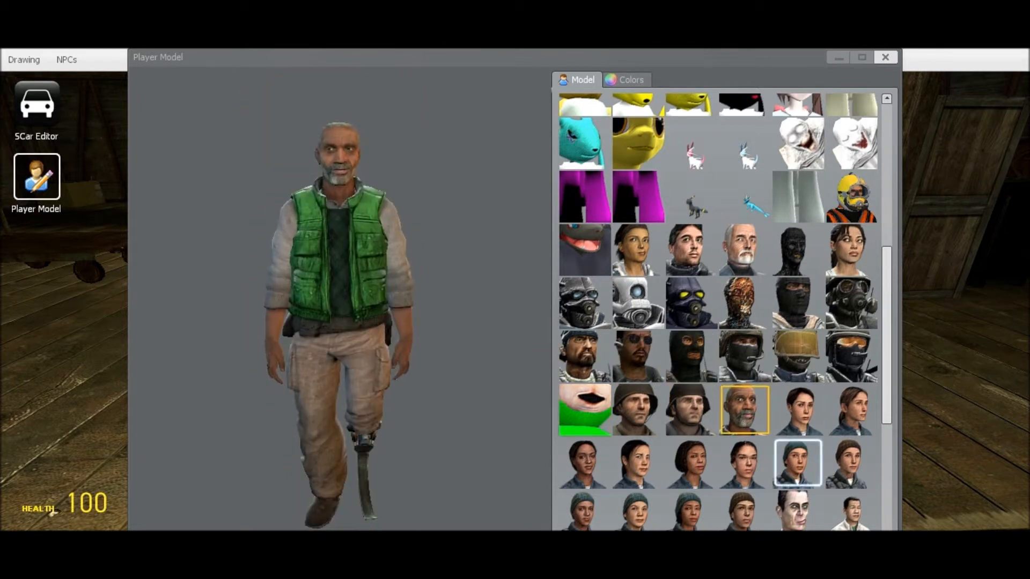
pyautogui.scroll(-3)
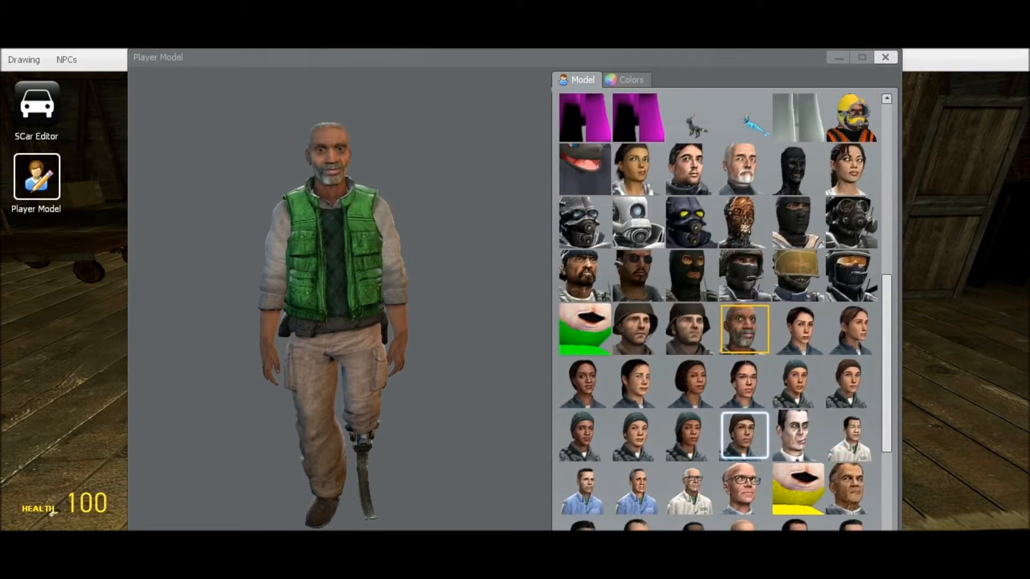
pyautogui.click(744, 409)
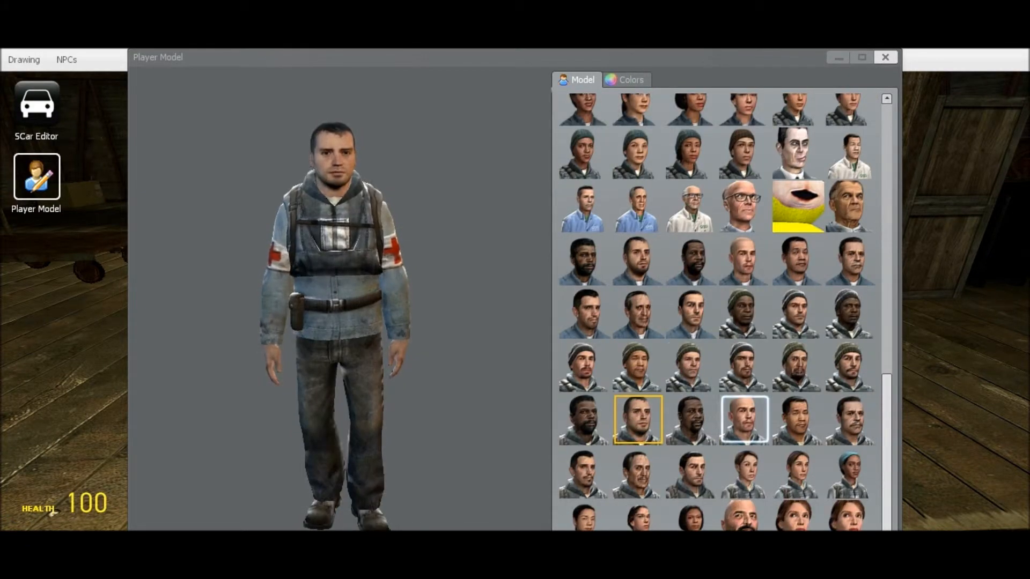
# - Close the player model window, bring up the spawn menu, then the main menu and console
pyautogui.click(850, 419)
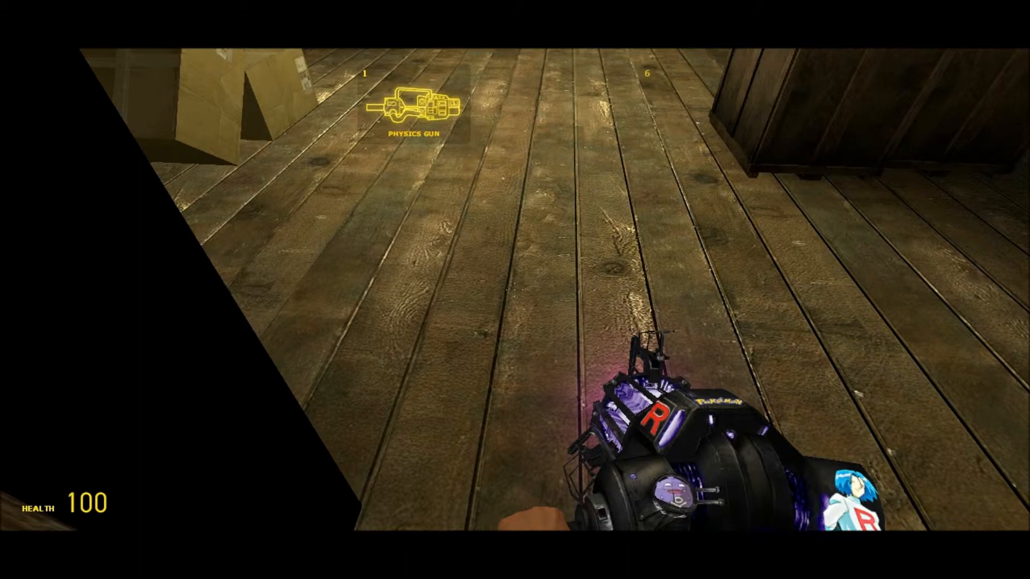
pyautogui.press('q')
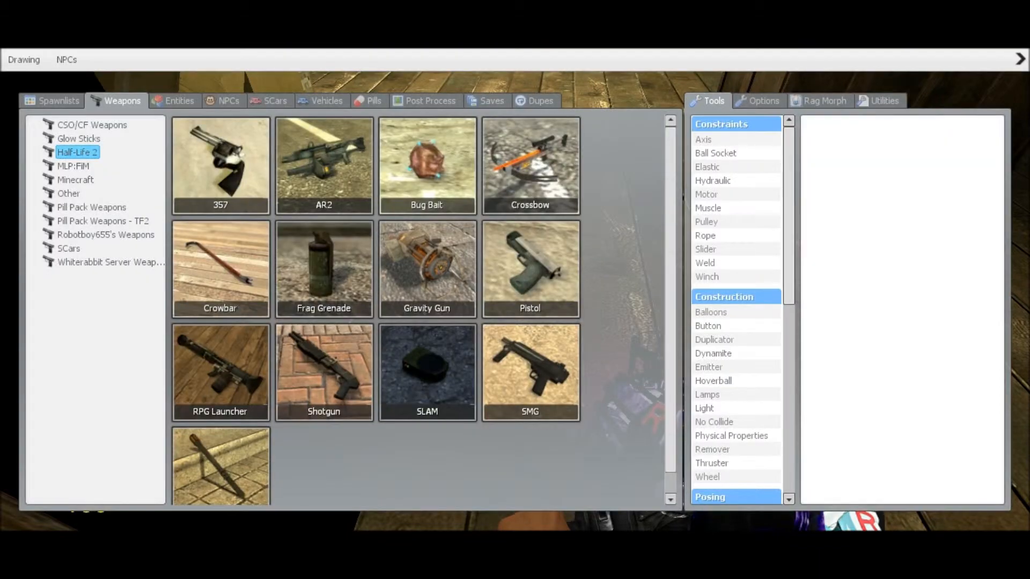
pyautogui.press('Escape')
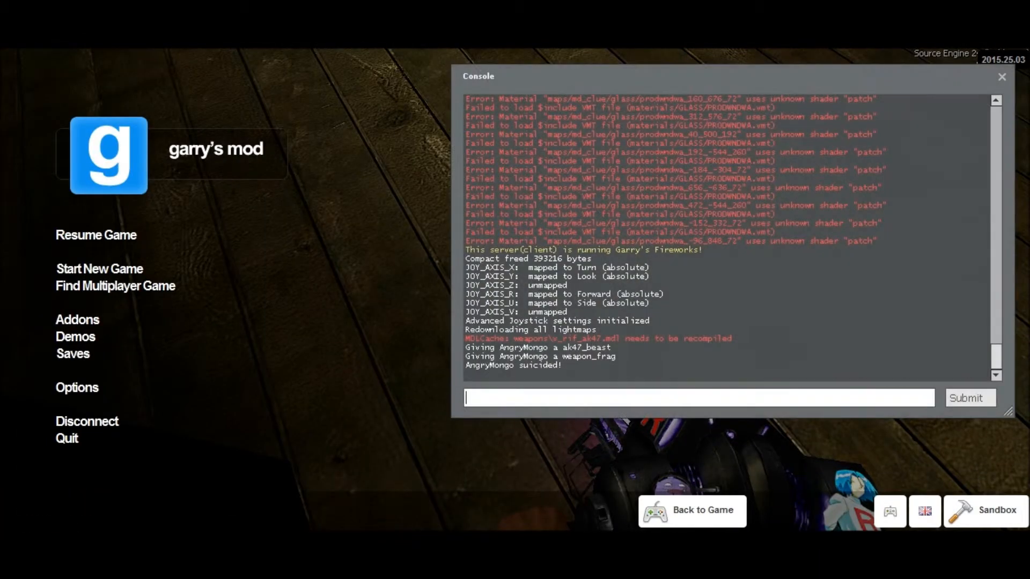
# - Dismiss the console and main menu to resume play in the md_clue mansion
pyautogui.write('k')
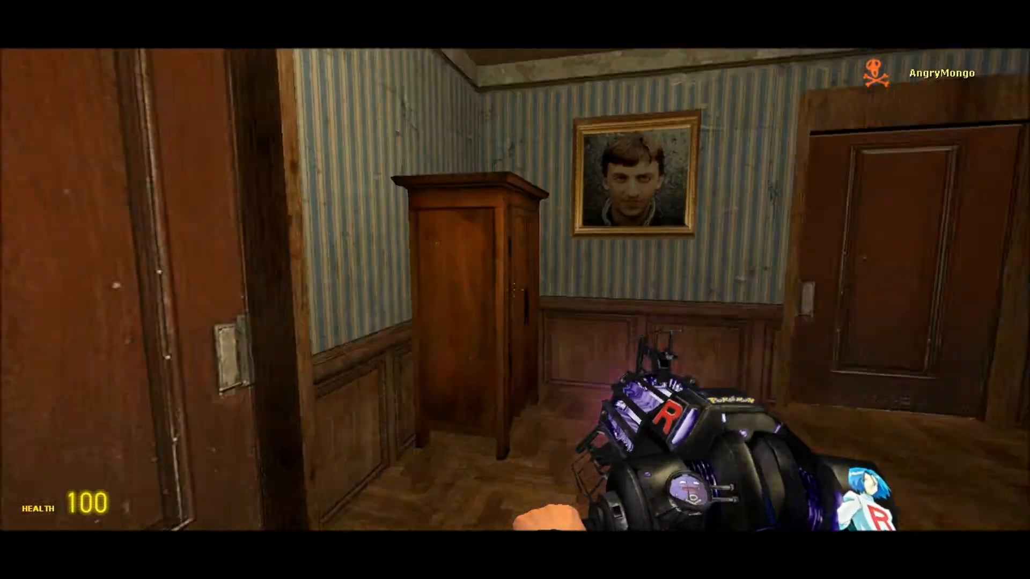
# - Leave play for the main menu to begin searching Murder servers
pyautogui.press('Escape')
pyautogui.write('clue')
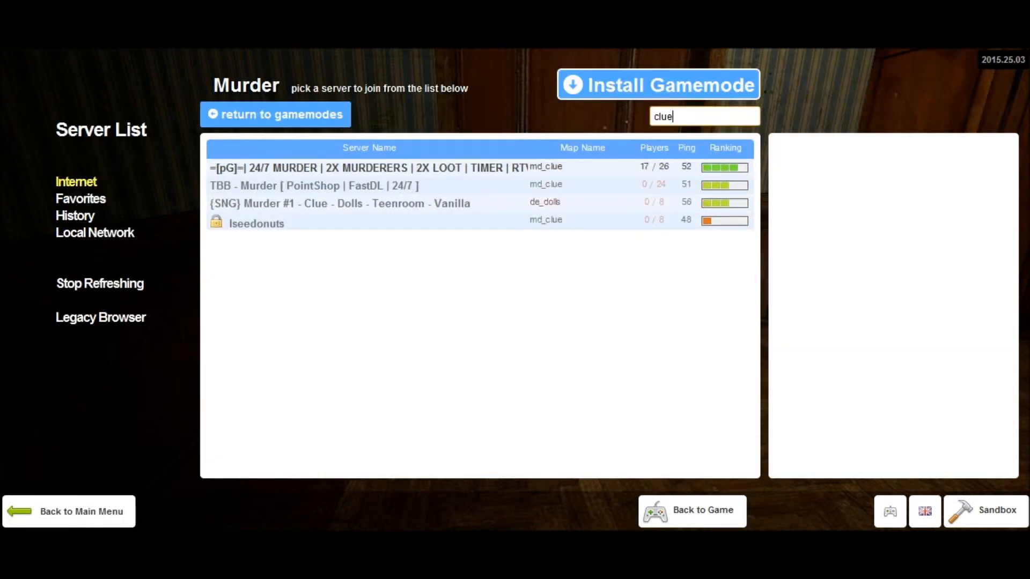
# - Select the =[pG]= md_clue server with 17/26 players, view its roster, and join it
pyautogui.click(368, 167)
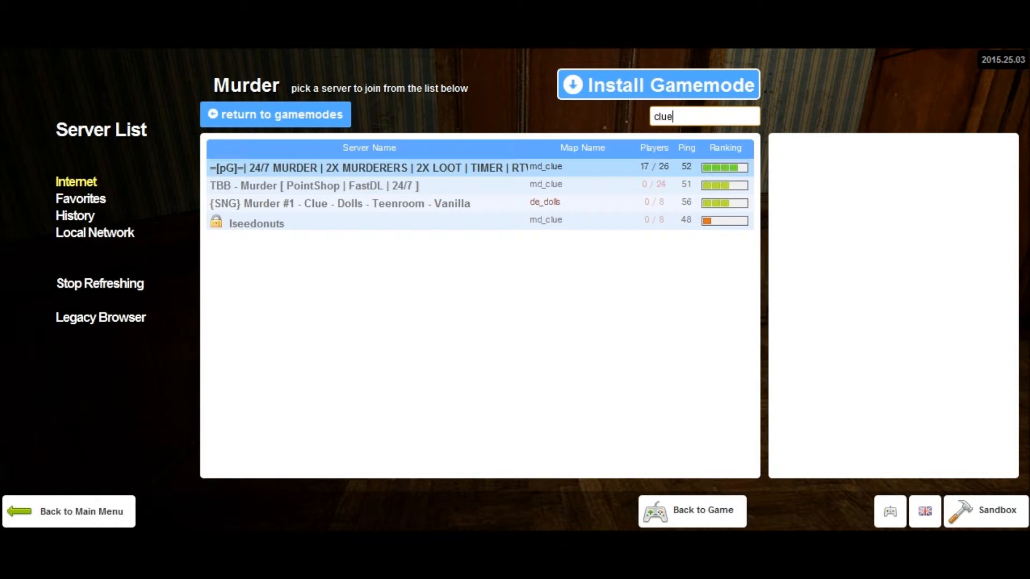
pyautogui.click(368, 168)
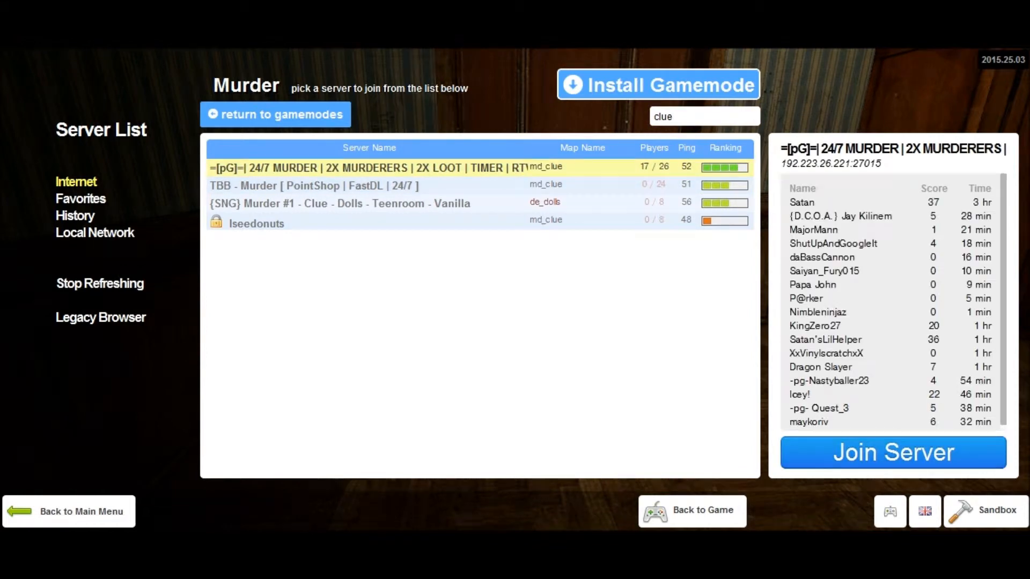
pyautogui.click(893, 452)
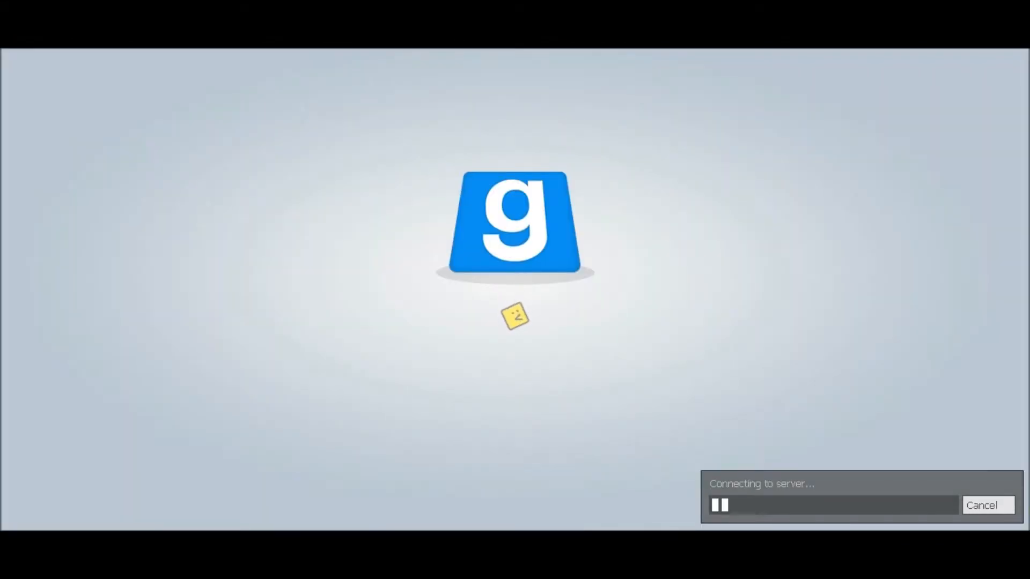